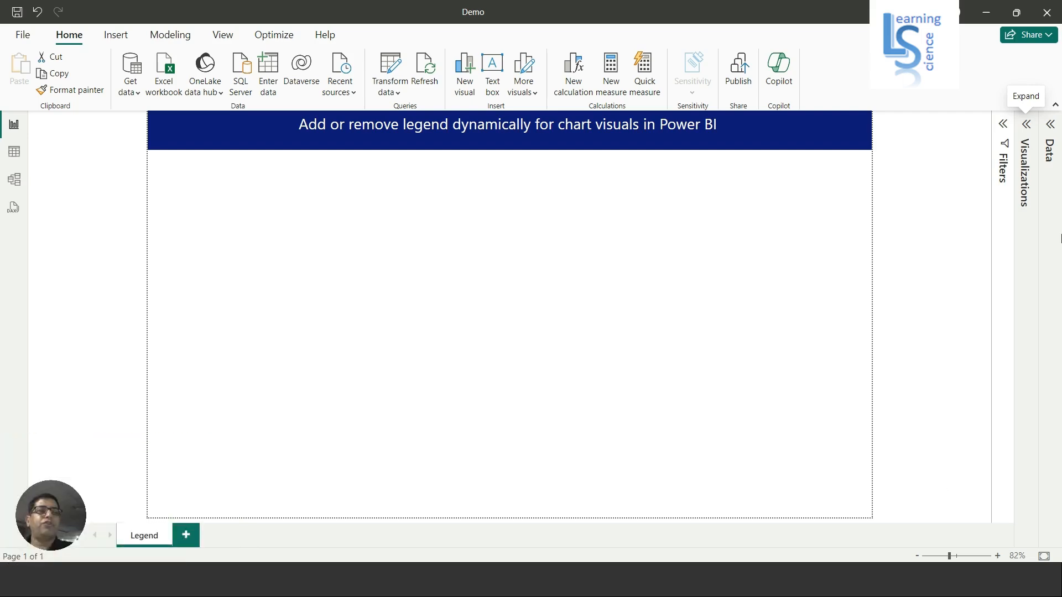
Step: Add an empty stacked column chart to the report page and select it
click(1025, 124)
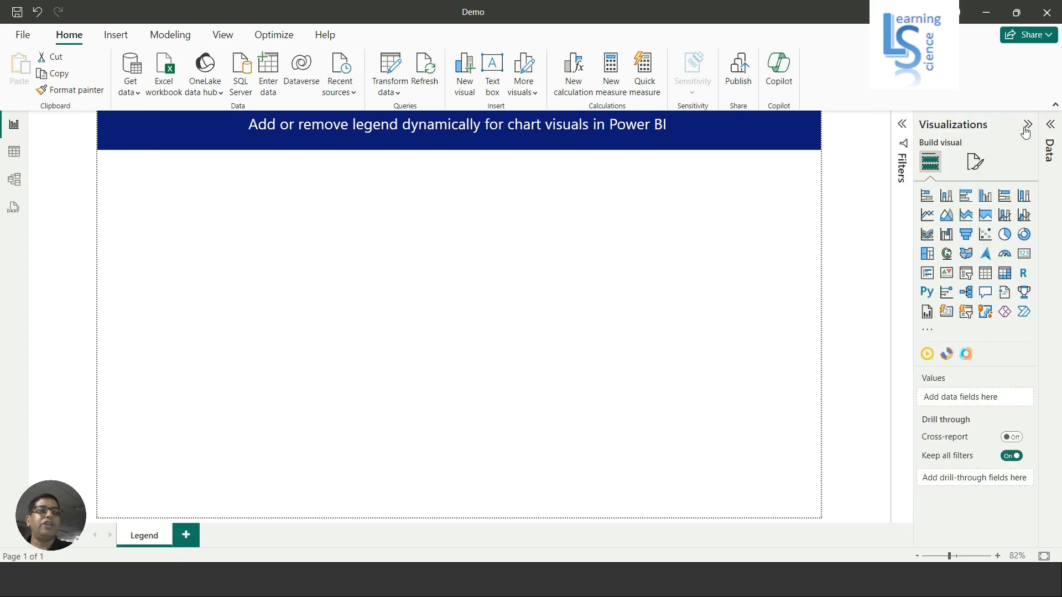
mouse_move(946, 196)
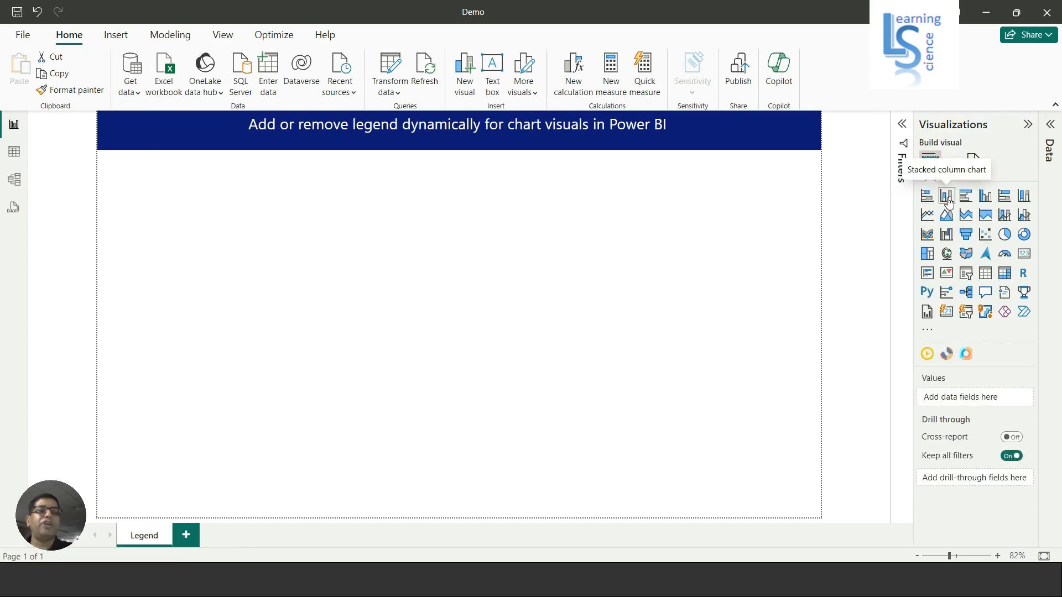
click(945, 195)
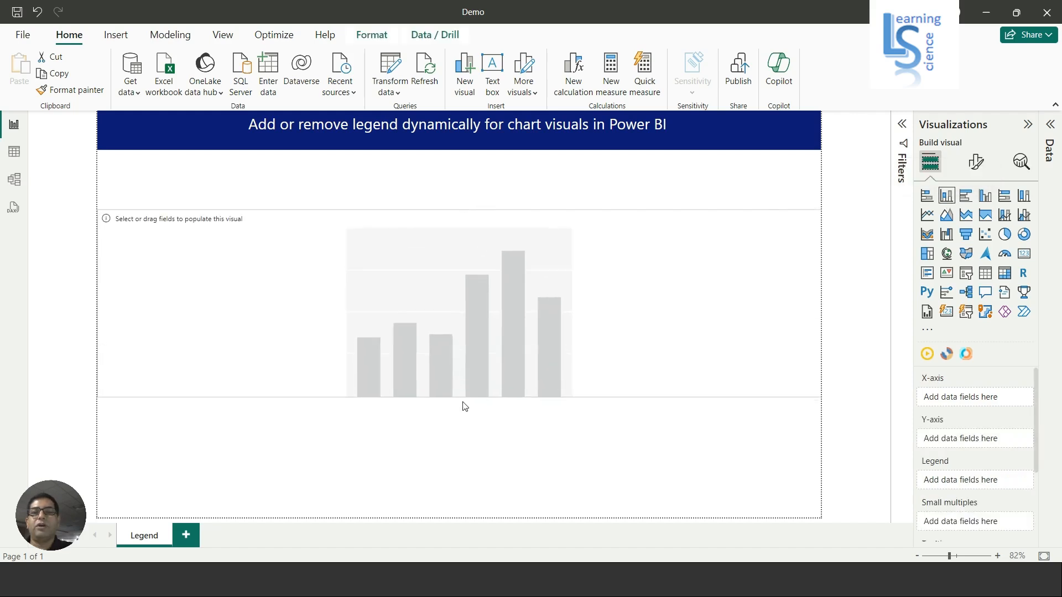
click(466, 406)
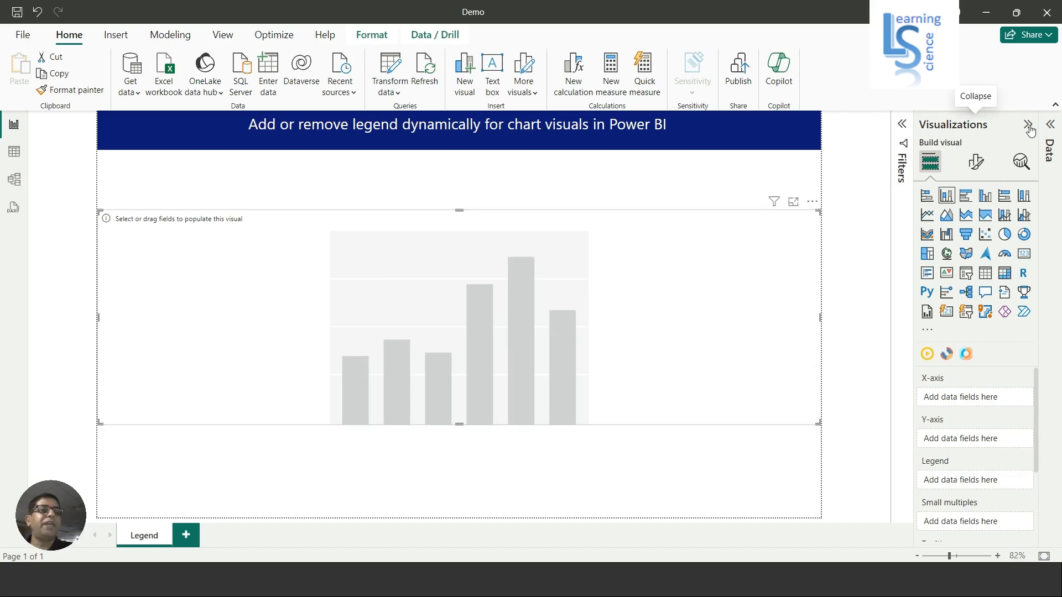
Step: Put Region from Sales Data on the chart's X-axis
click(1050, 140)
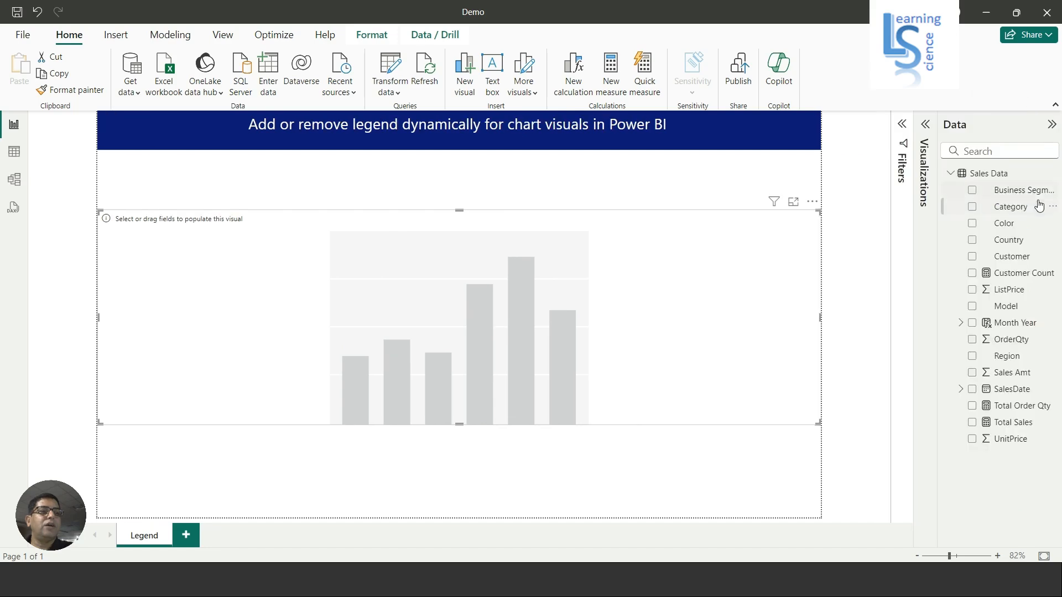
click(902, 124)
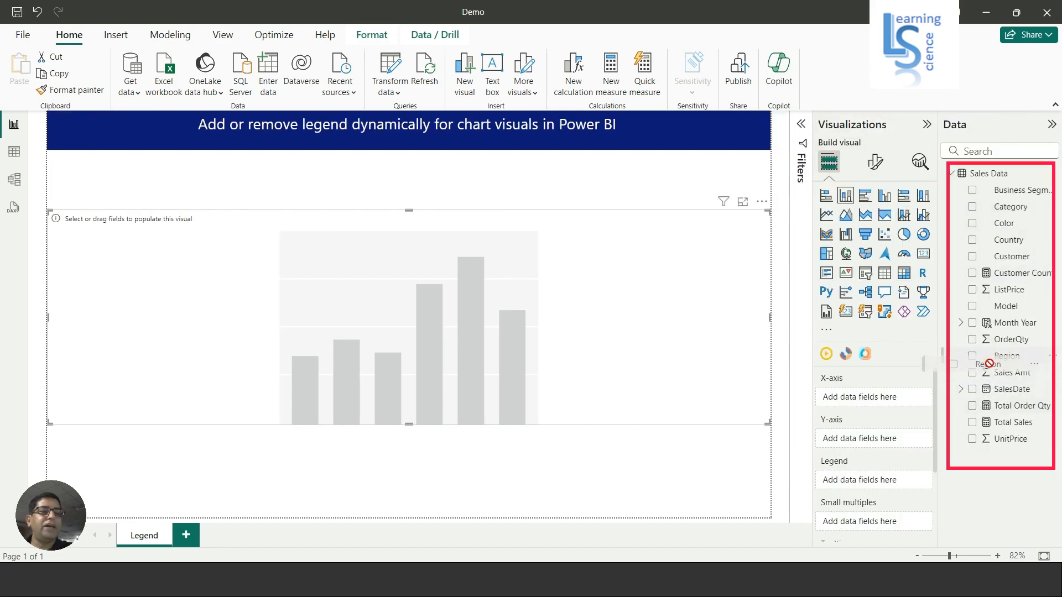
click(972, 355)
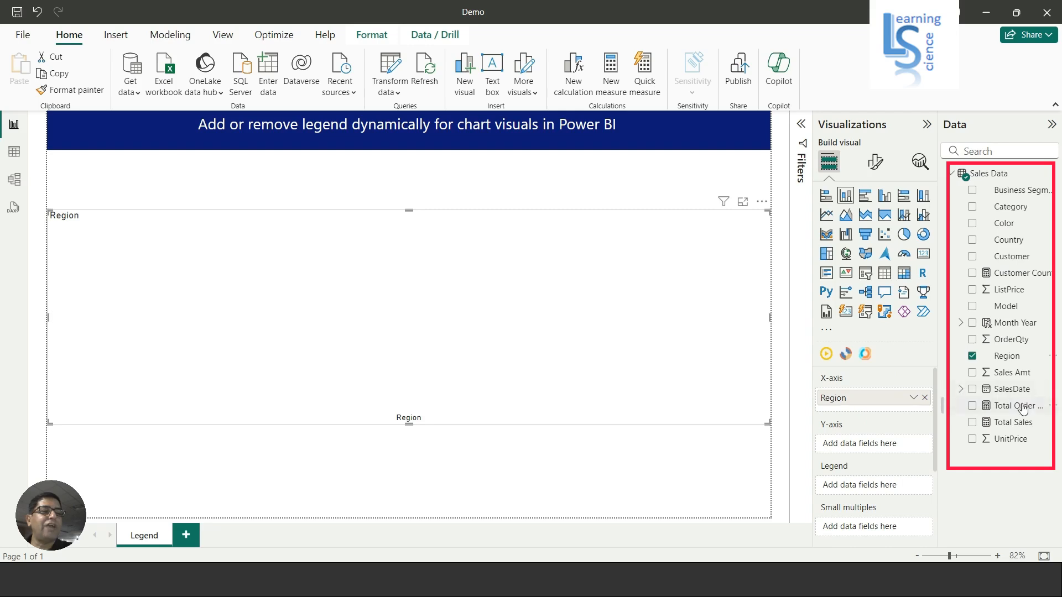
mouse_move(1021, 409)
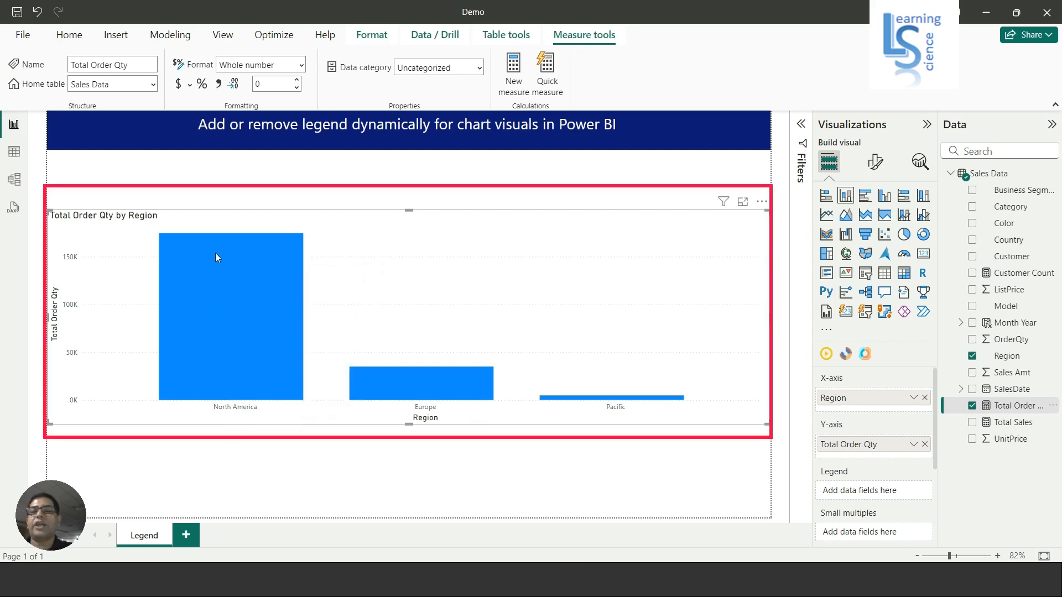
mouse_move(217, 261)
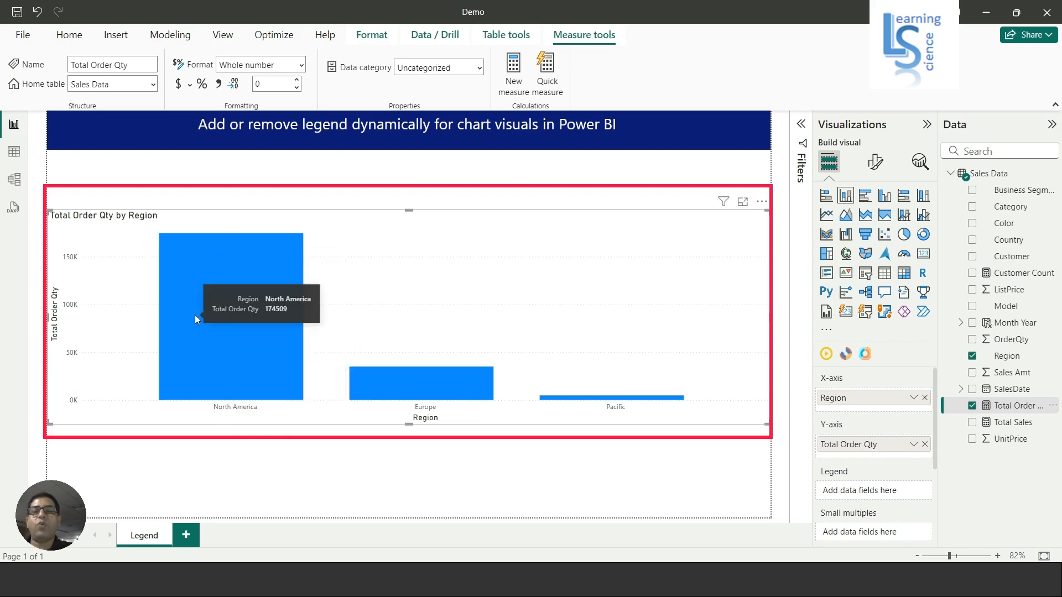
mouse_move(1012, 251)
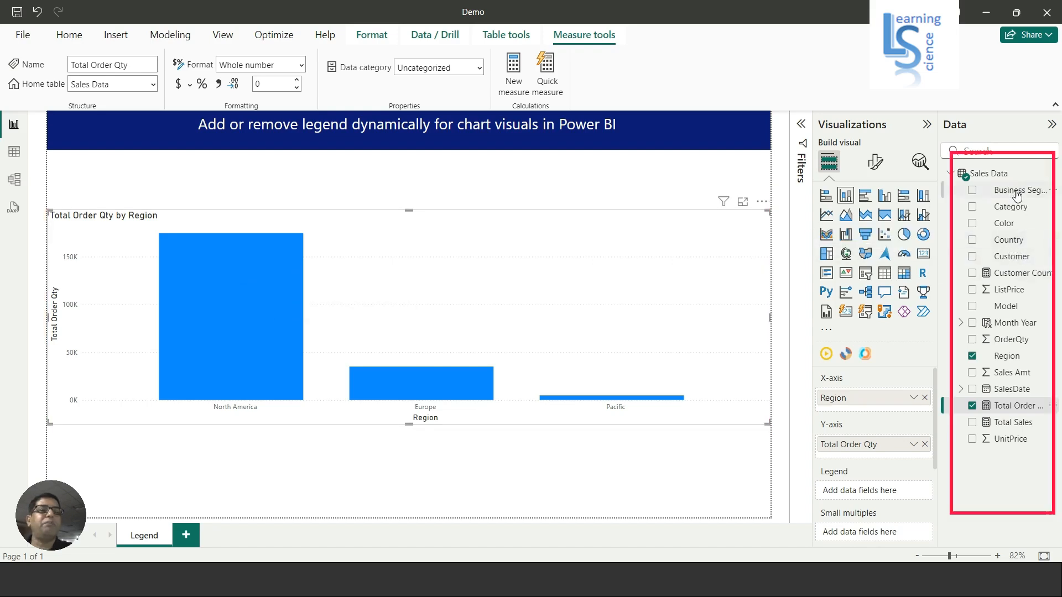
mouse_move(1010, 240)
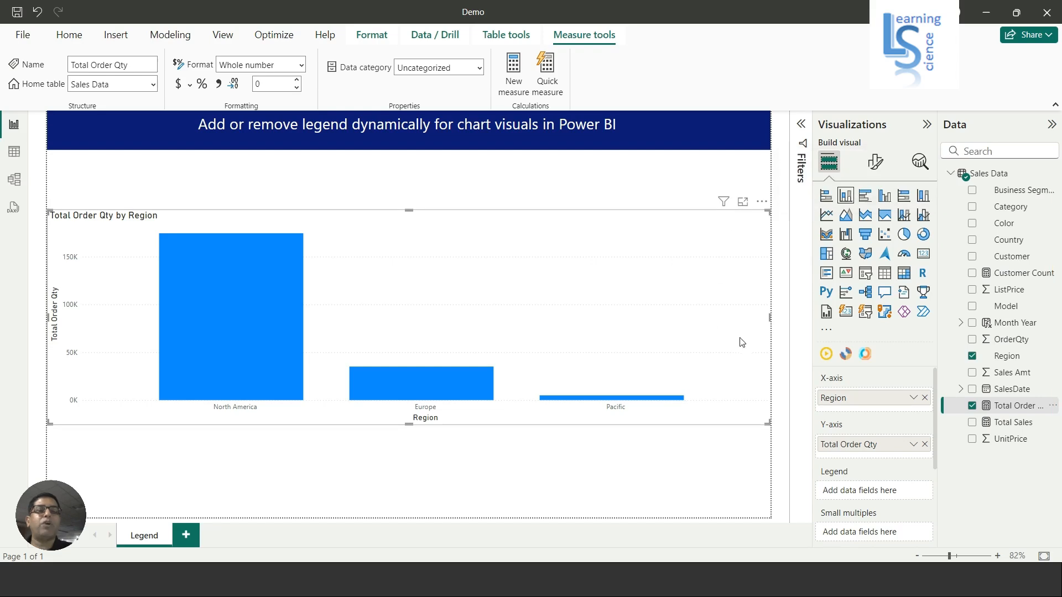
mouse_move(224, 272)
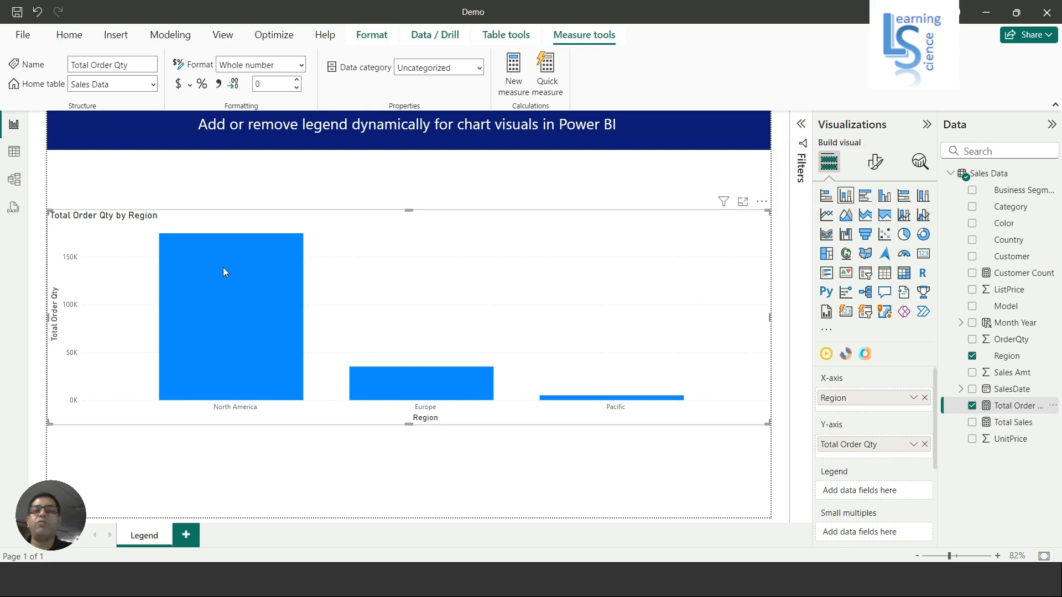
mouse_move(181, 328)
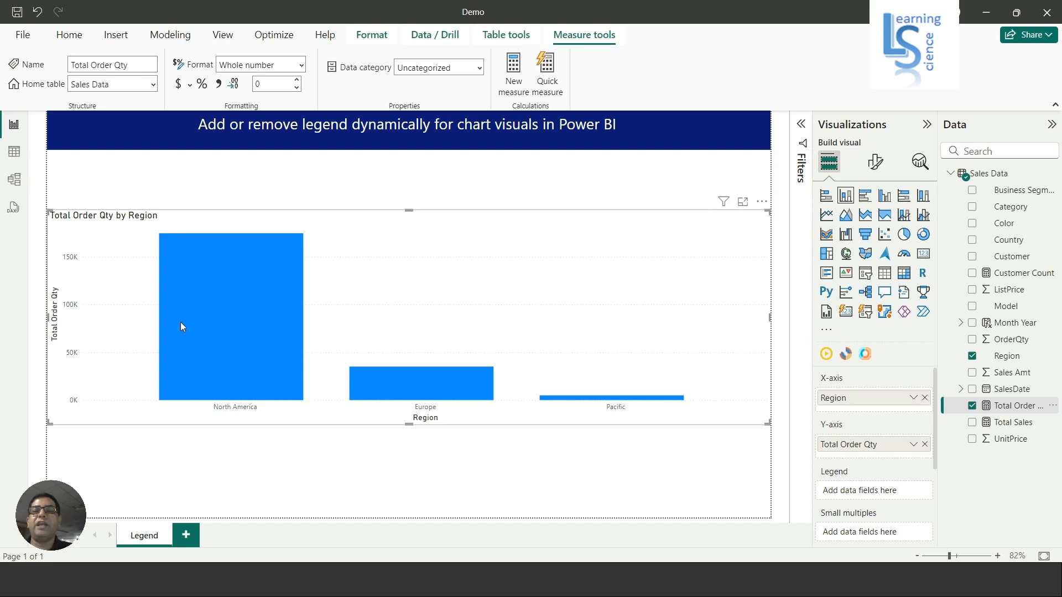
mouse_move(209, 286)
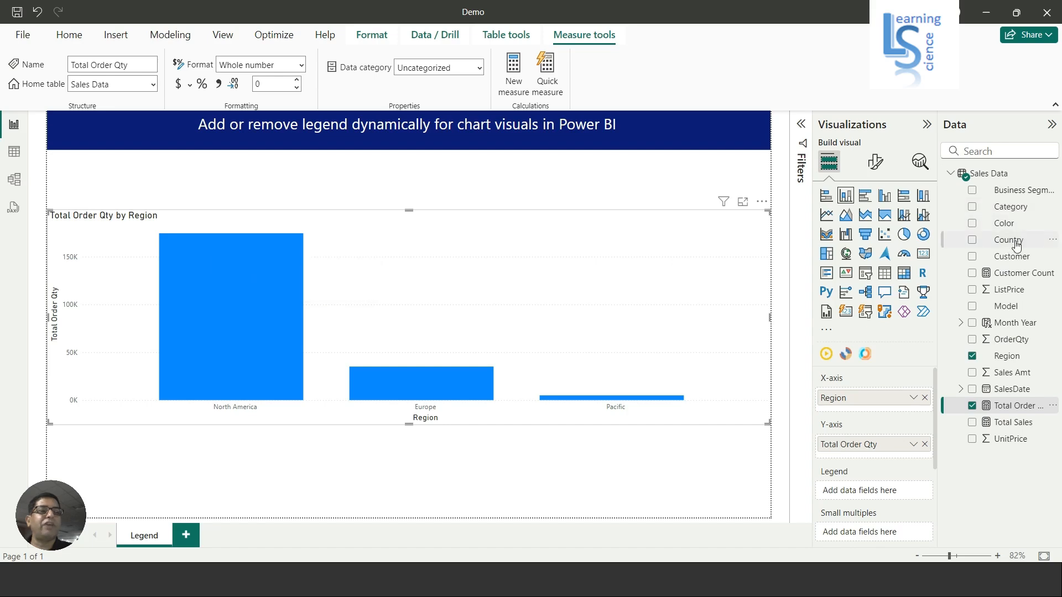
mouse_move(893, 495)
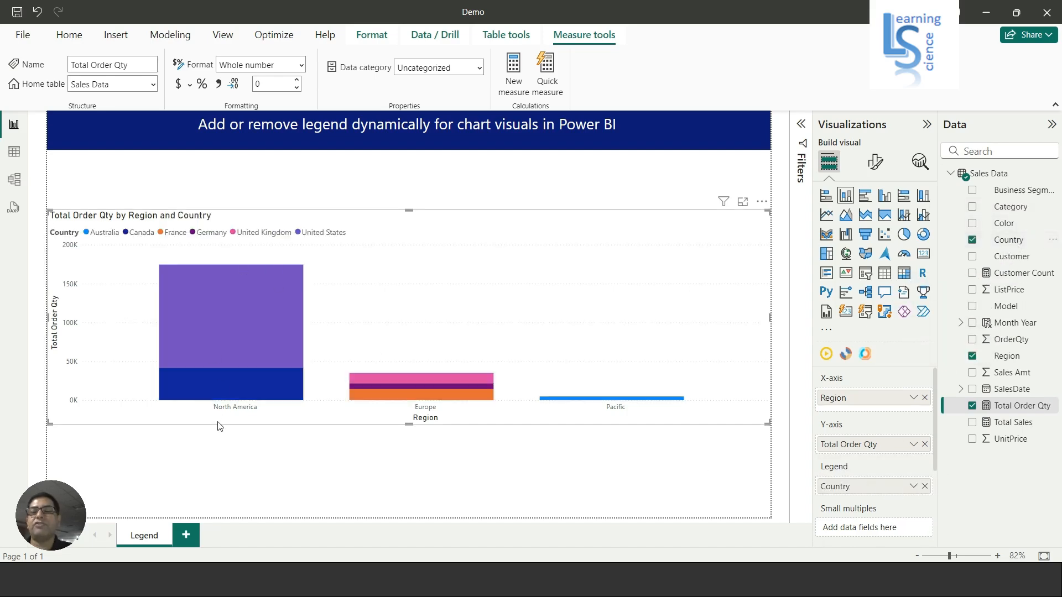
mouse_move(197, 344)
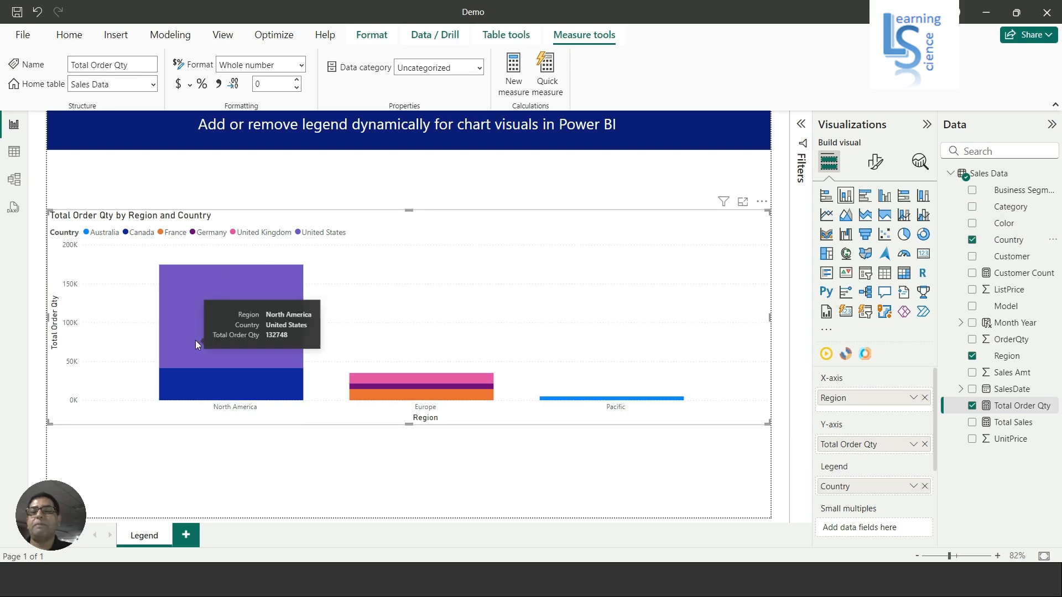
mouse_move(452, 420)
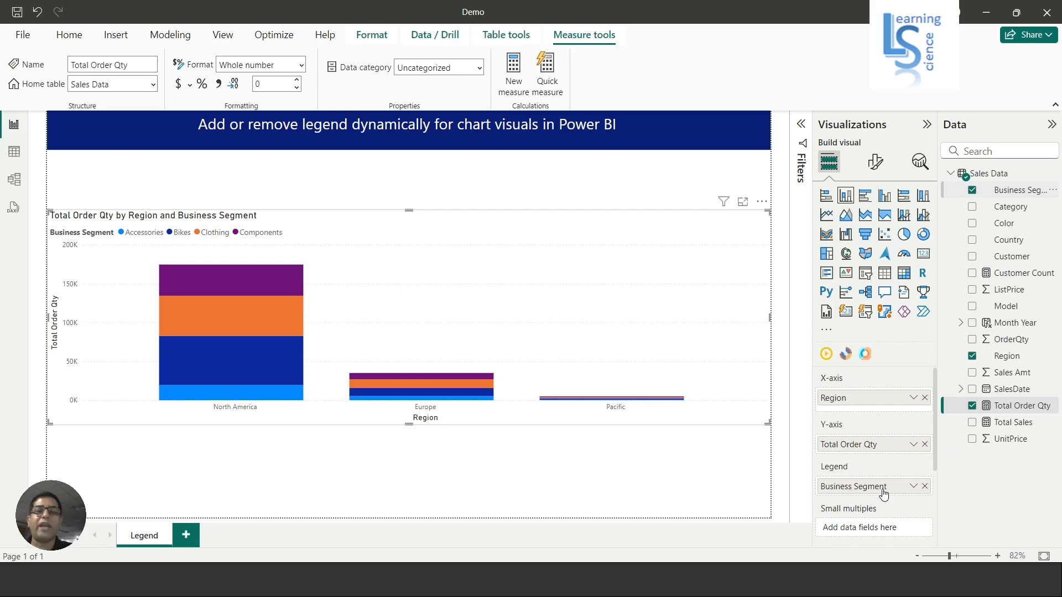
mouse_move(855, 496)
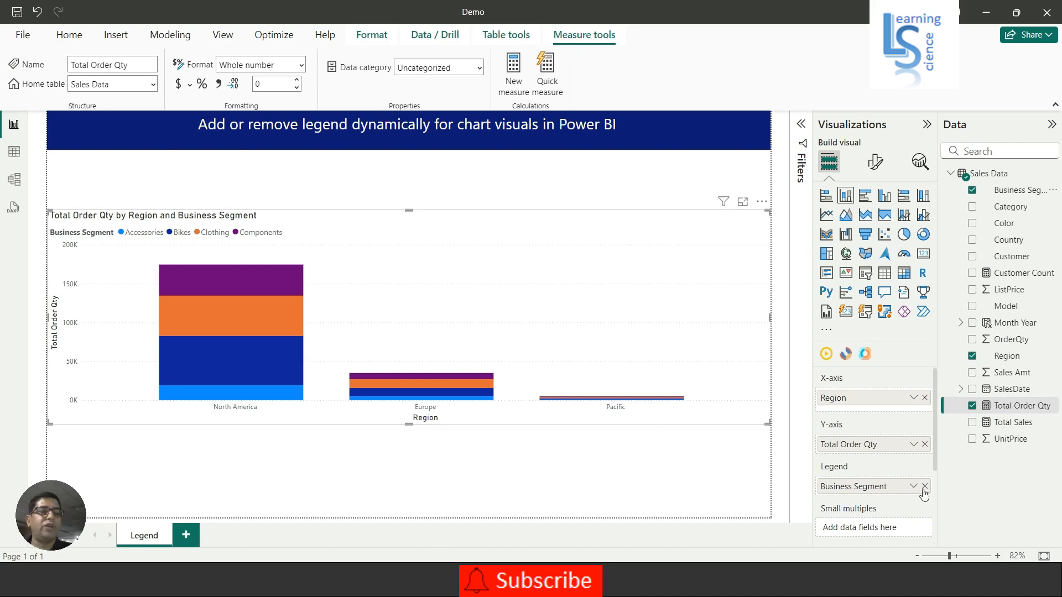
Step: Remove Business Segment from the chart's Legend well
click(923, 487)
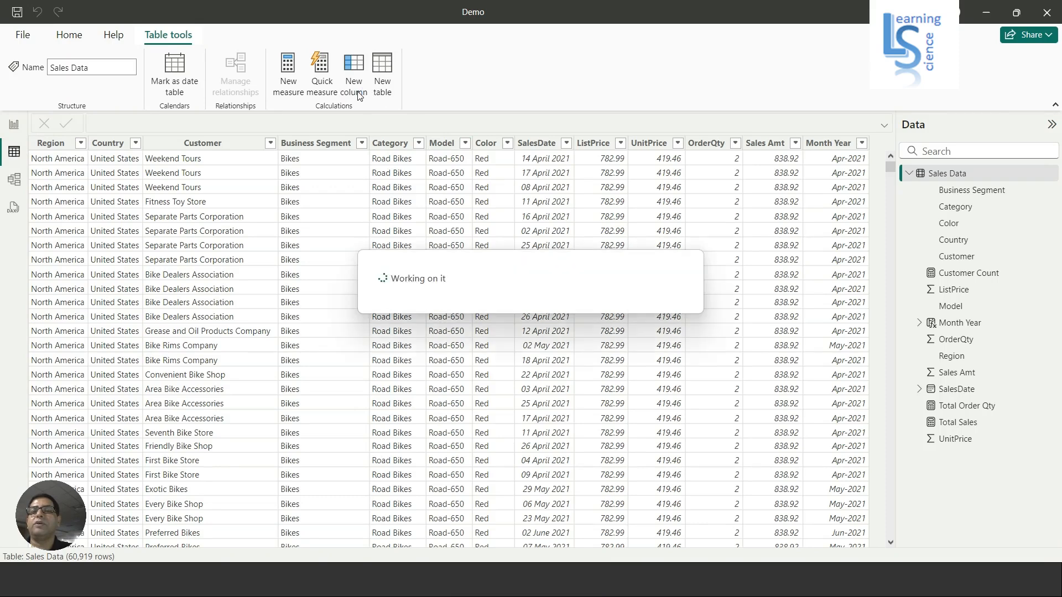
Step: Create the calculated column No Legend = "No Legend" in Sales Data and return to the report
click(352, 73)
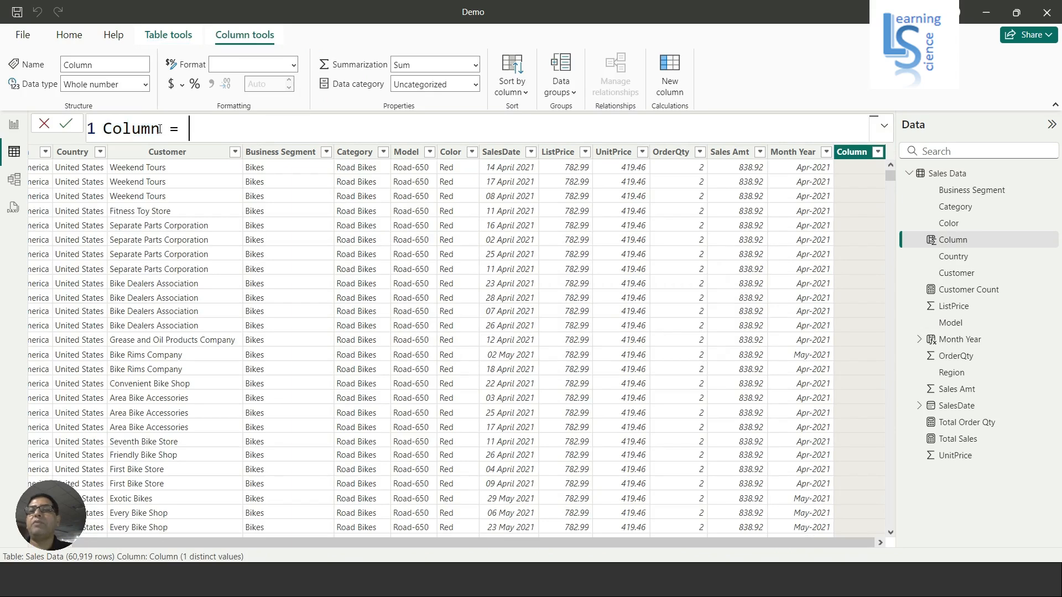
text(N =)
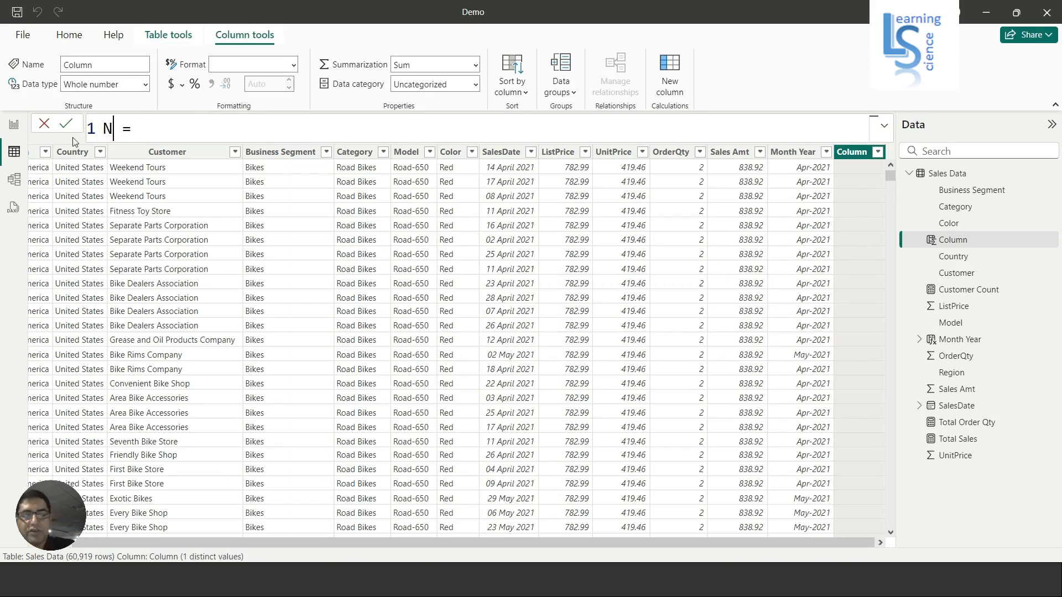
text(o L)
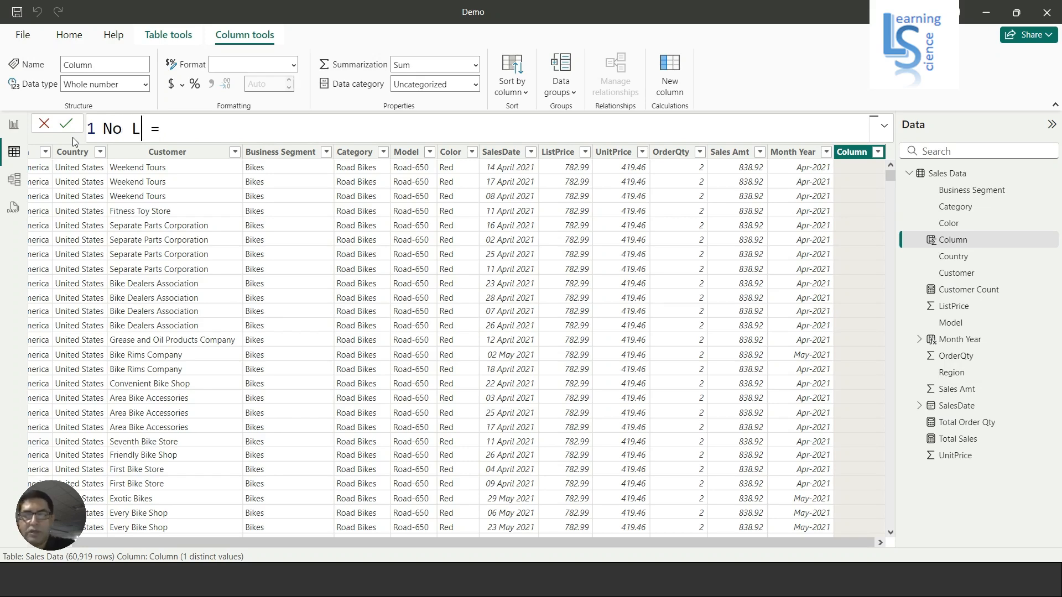
text(ege)
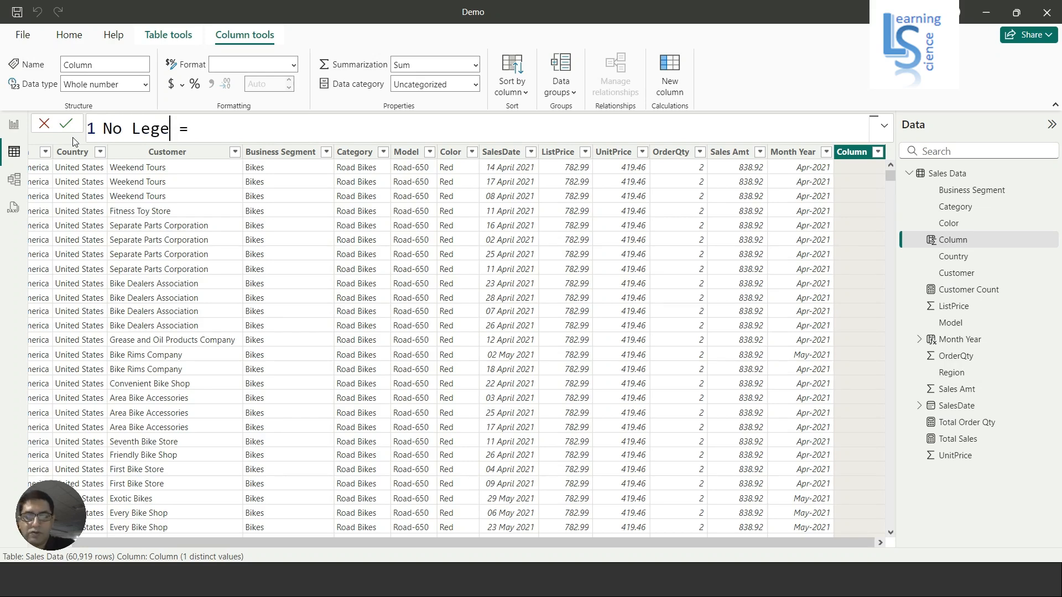
text(nd)
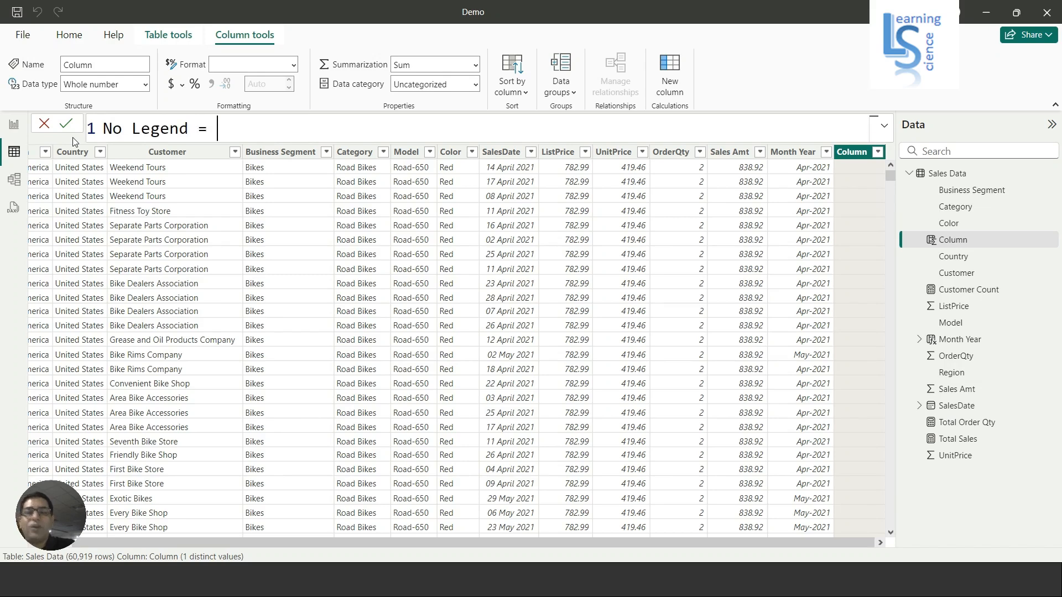
text("No)
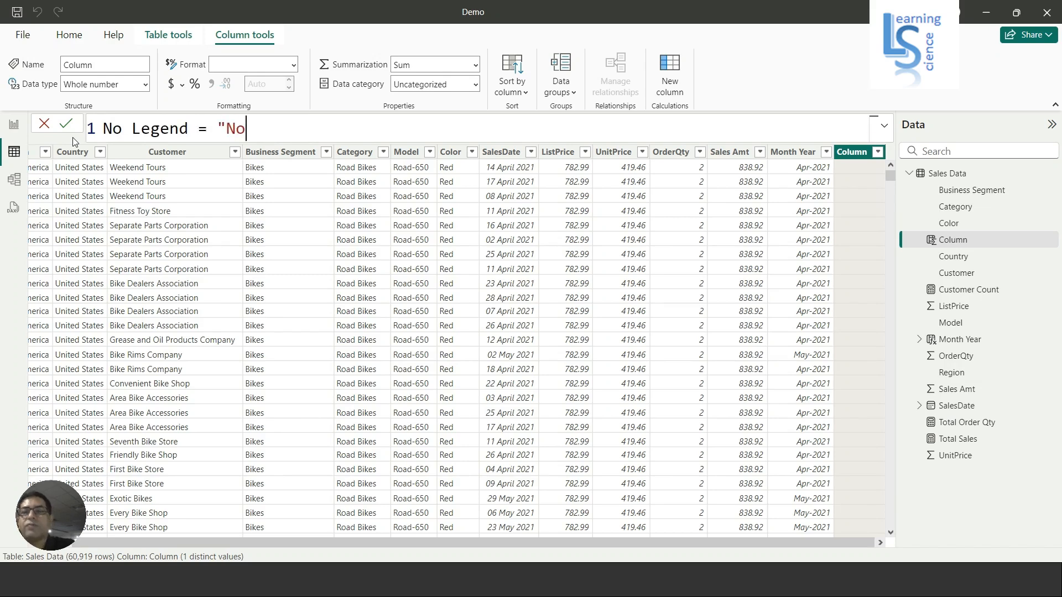
text(Le)
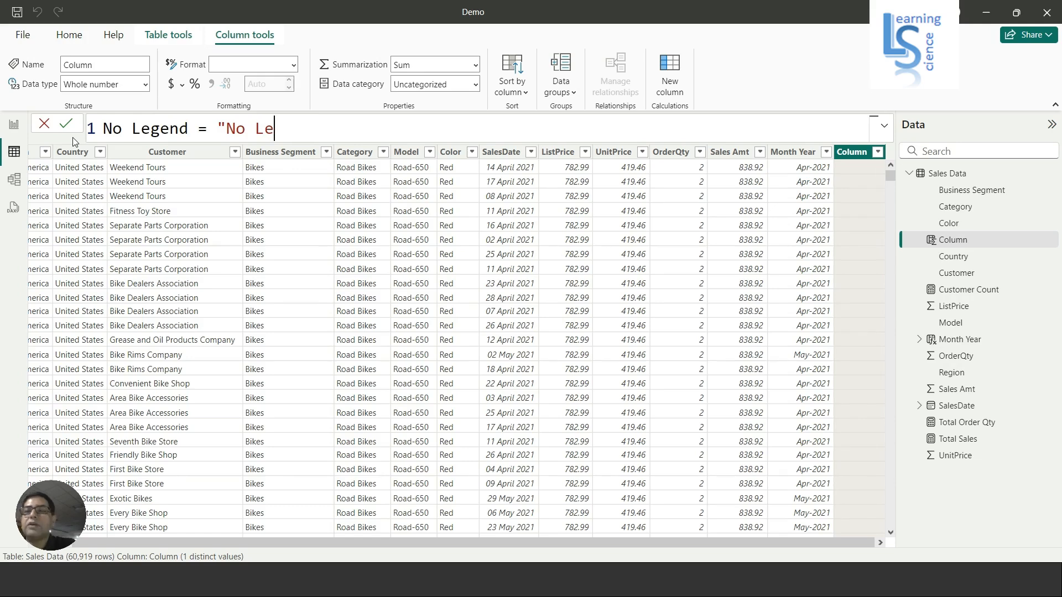
text(gen)
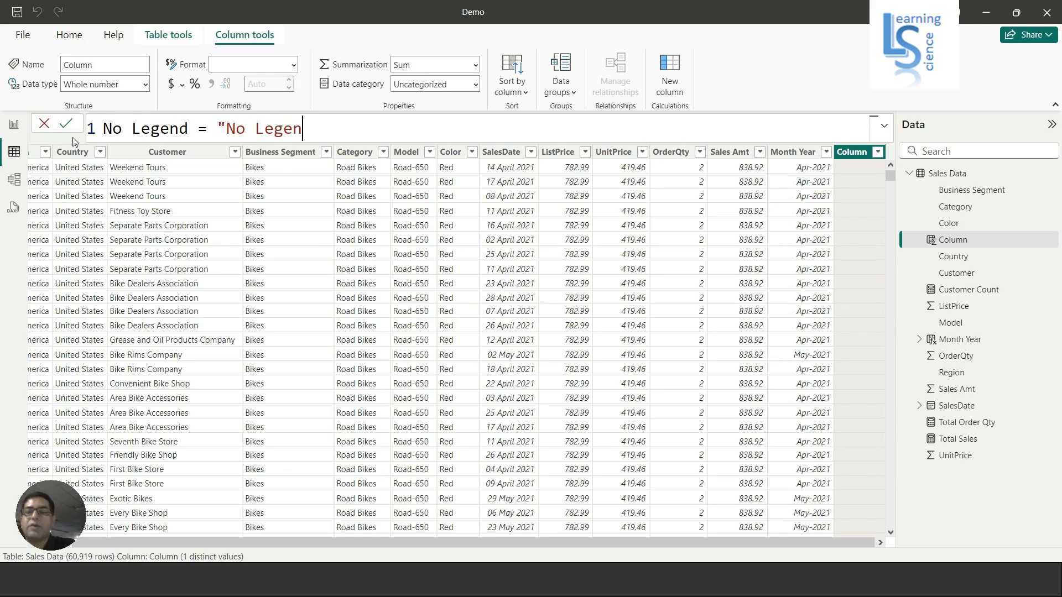
text(d")
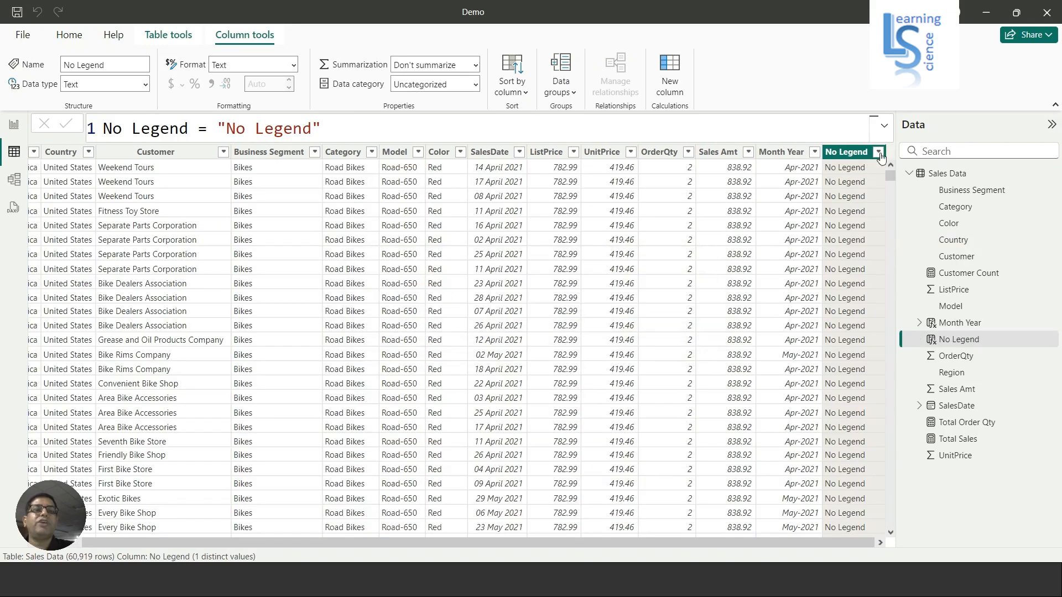
click(879, 152)
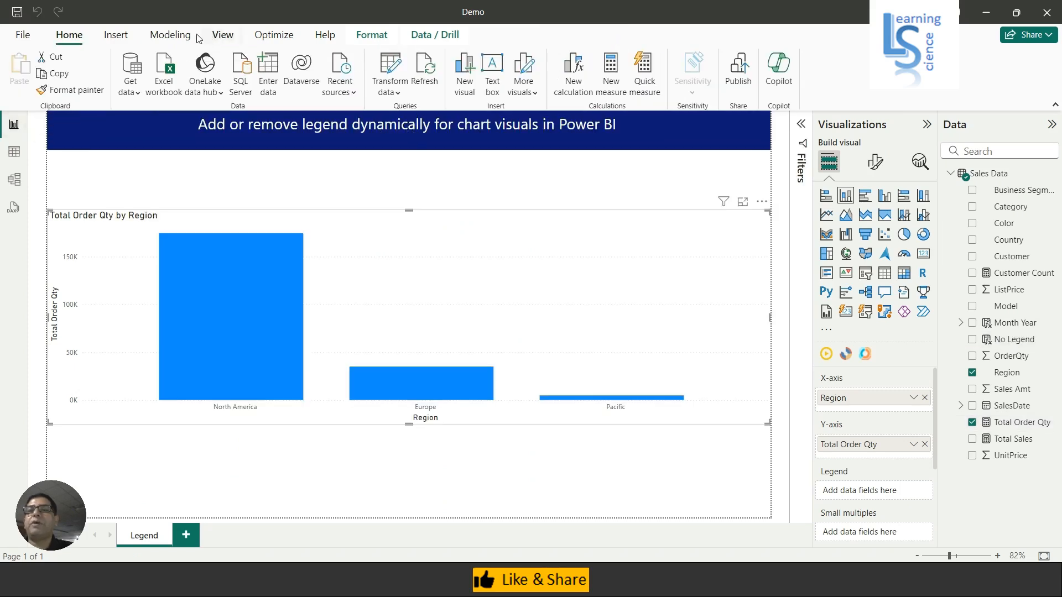
Step: Start a new Fields parameter from Modeling and name it Legend
click(170, 34)
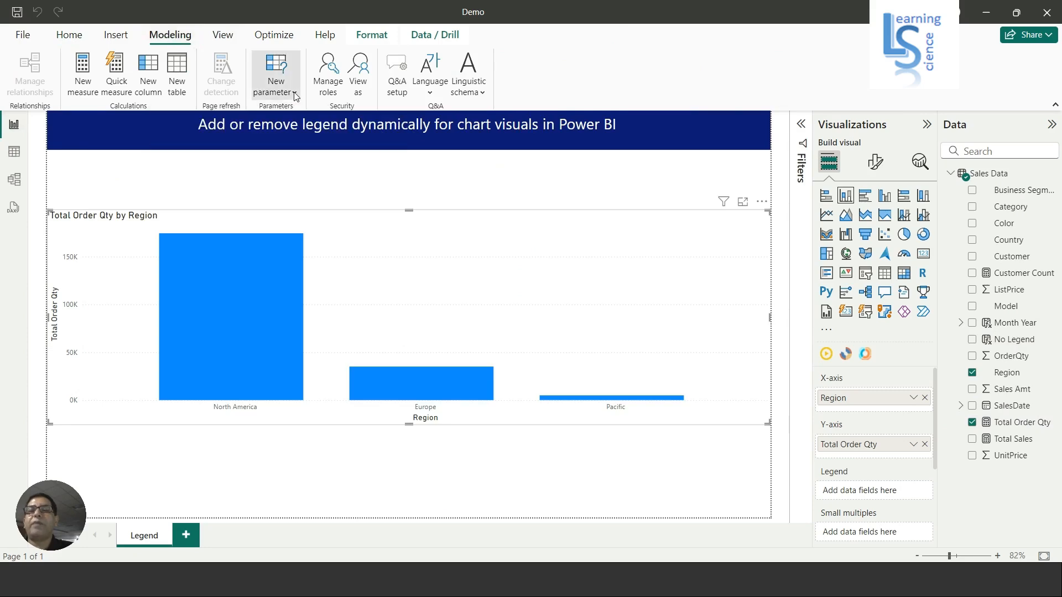
click(276, 73)
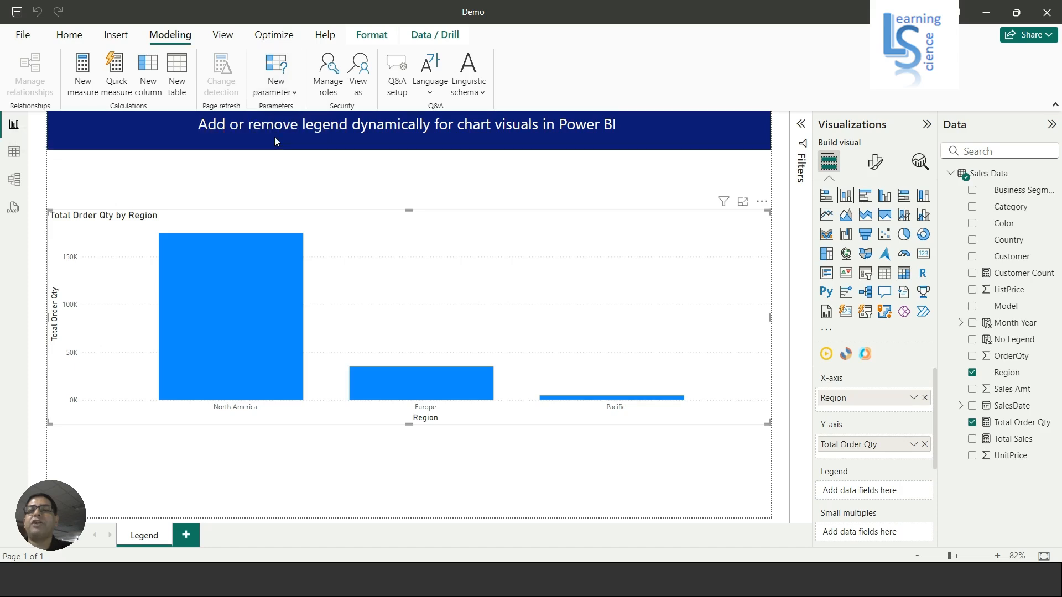
click(275, 67)
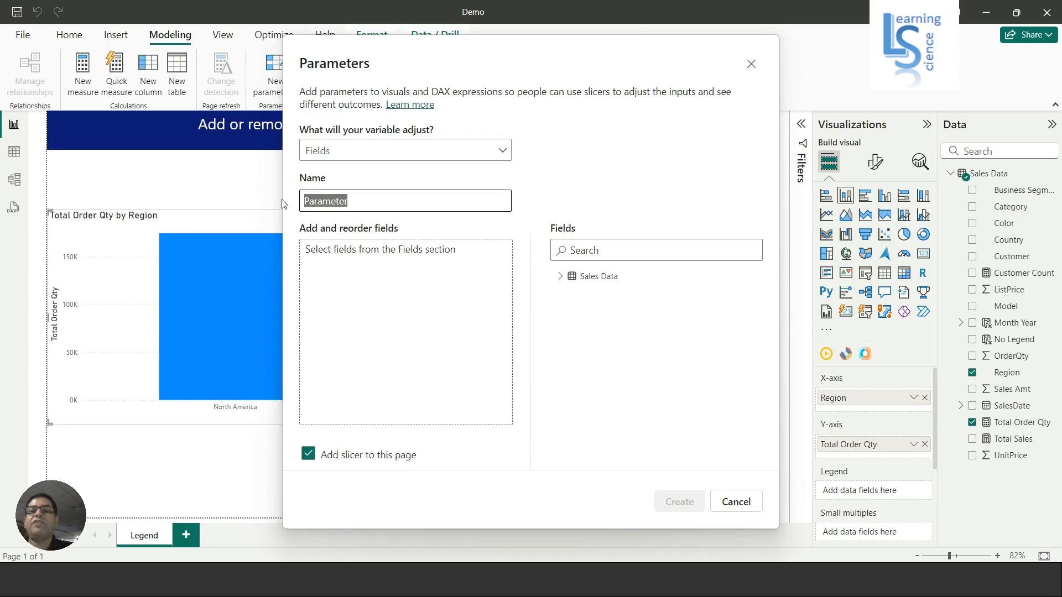
text(Legend)
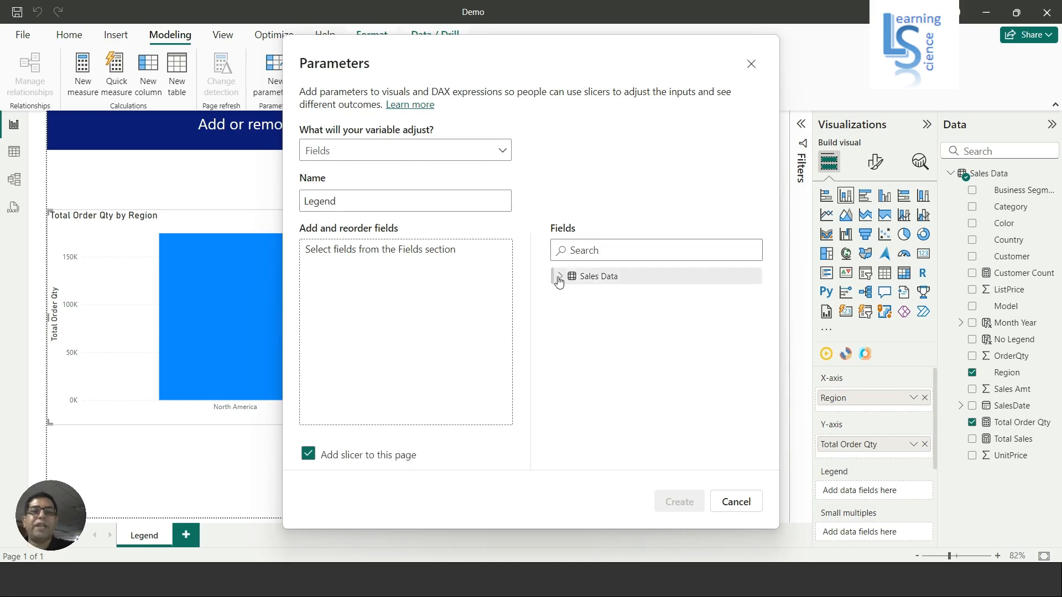
Step: Add Country, Business Segment and No Legend to the parameter and create it with its slicer
click(560, 276)
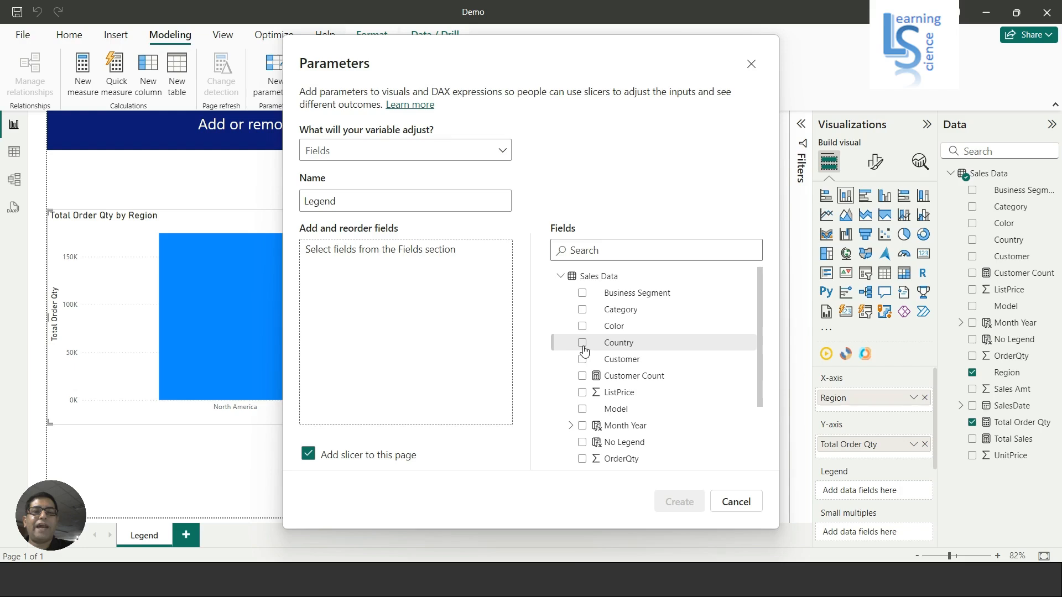
click(582, 342)
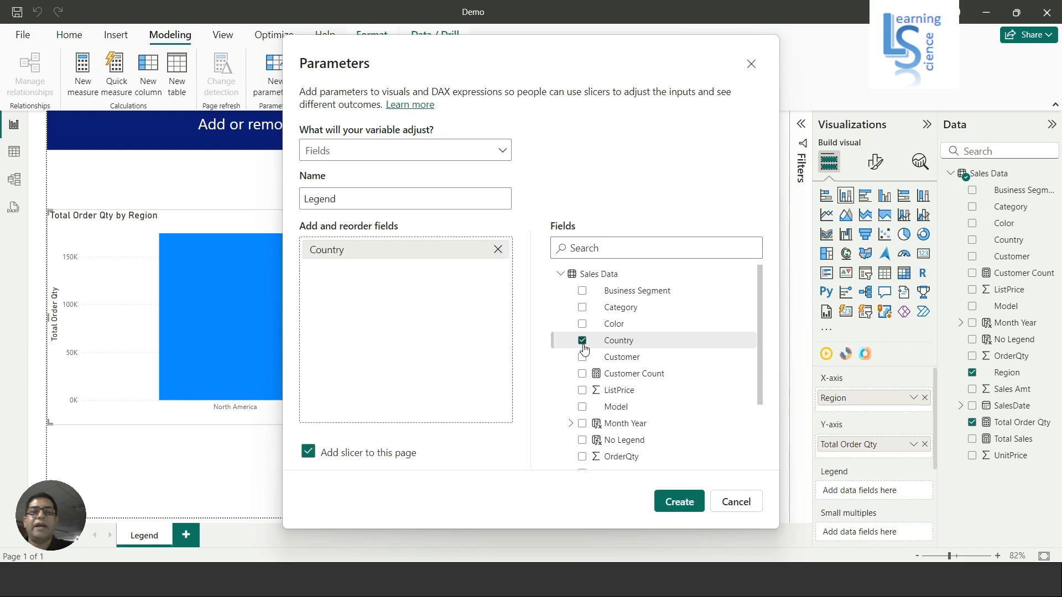
mouse_move(584, 290)
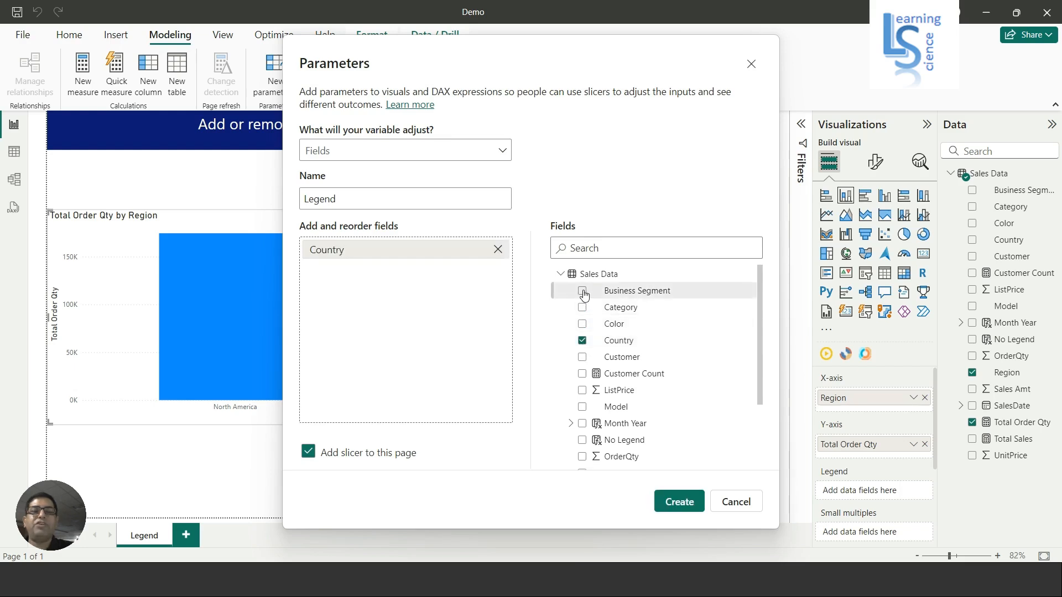
click(581, 291)
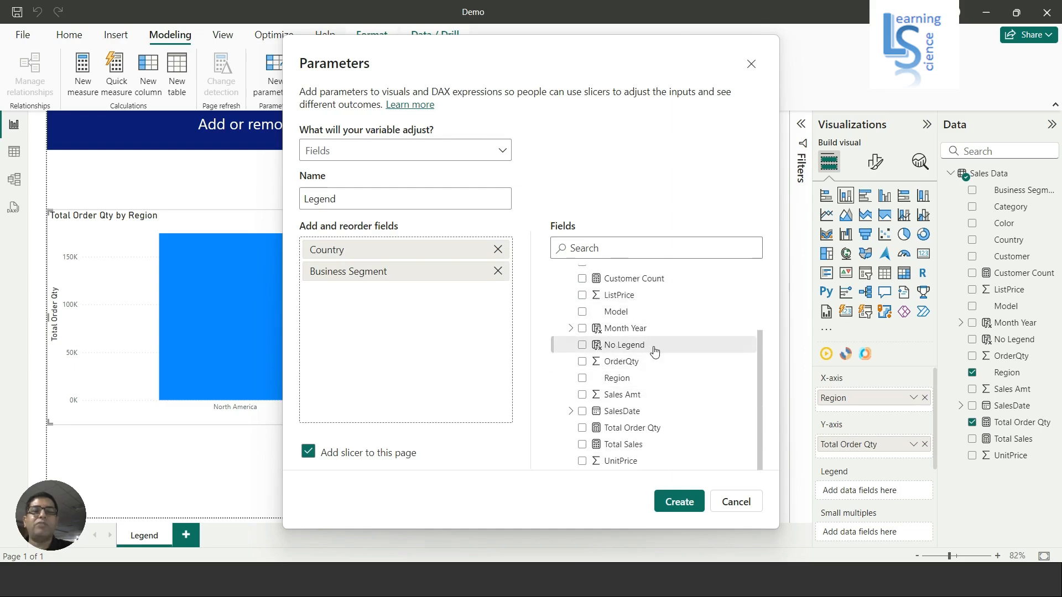
click(581, 345)
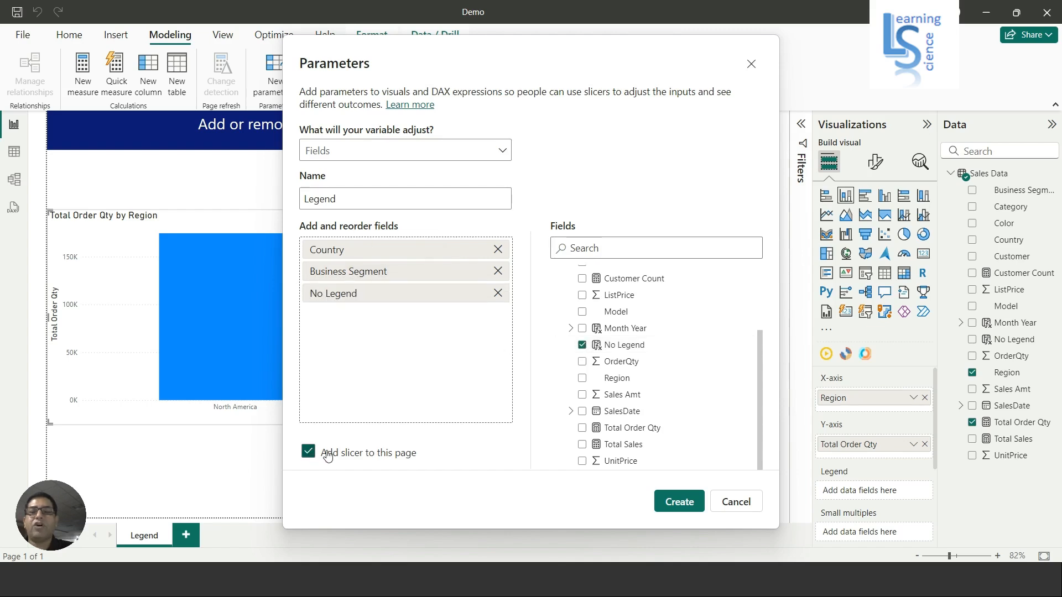
mouse_move(370, 457)
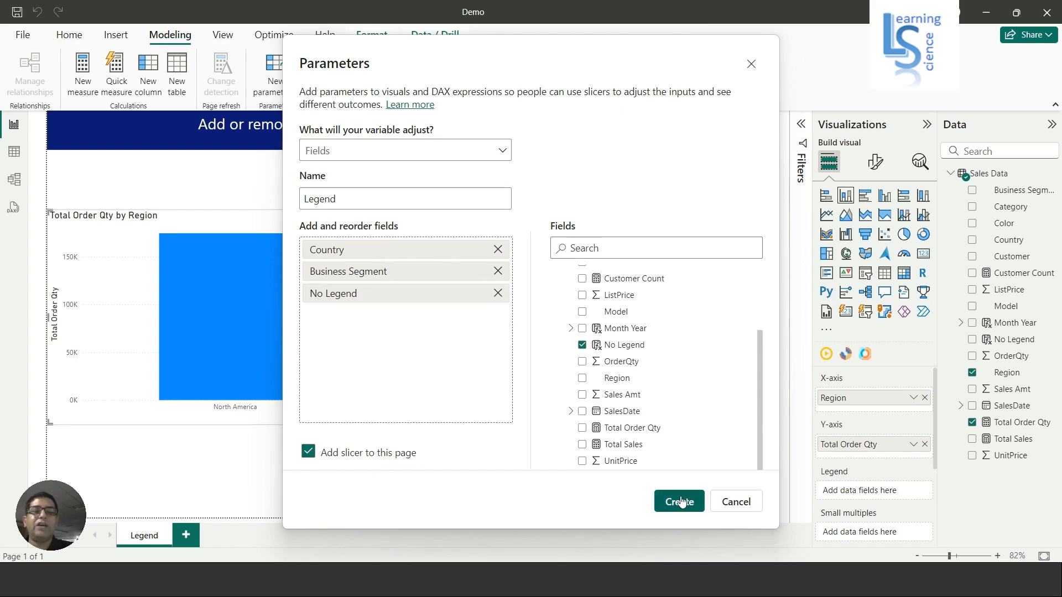
click(678, 501)
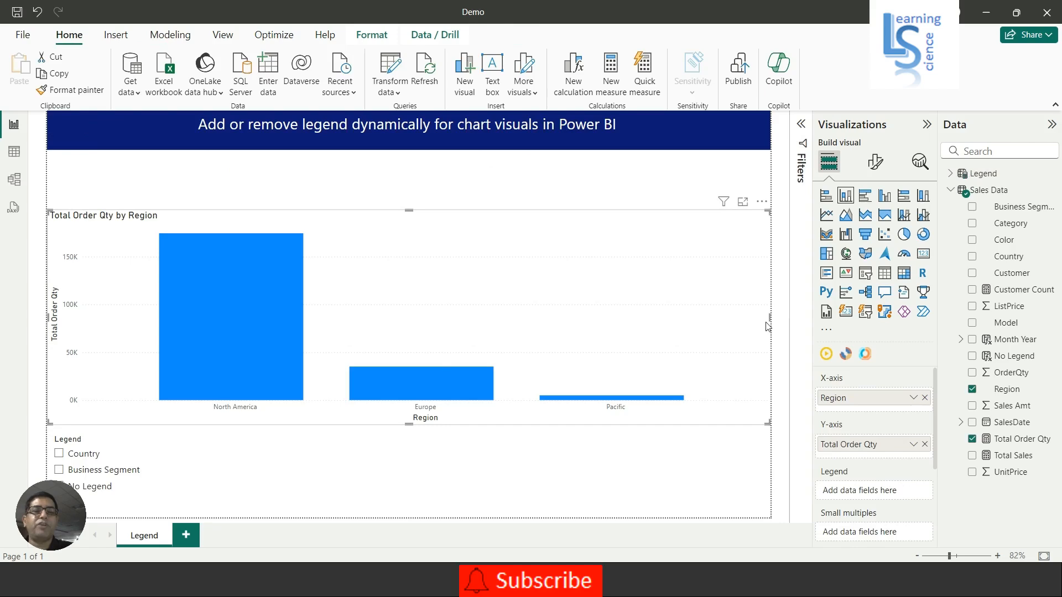
mouse_move(719, 319)
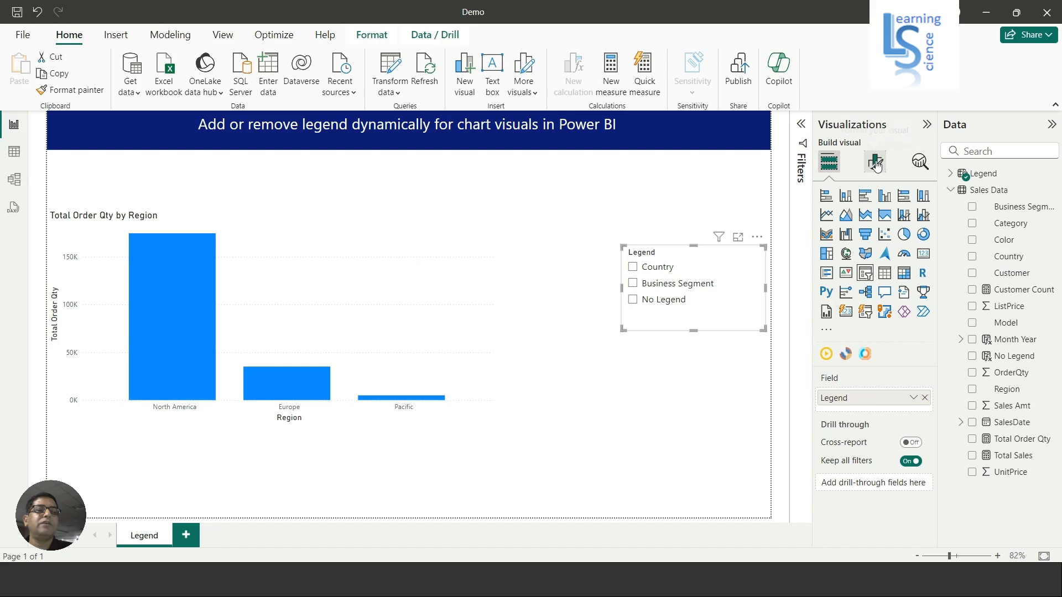
Step: Turn on Single select for the Legend slicer in its Slicer settings
click(874, 162)
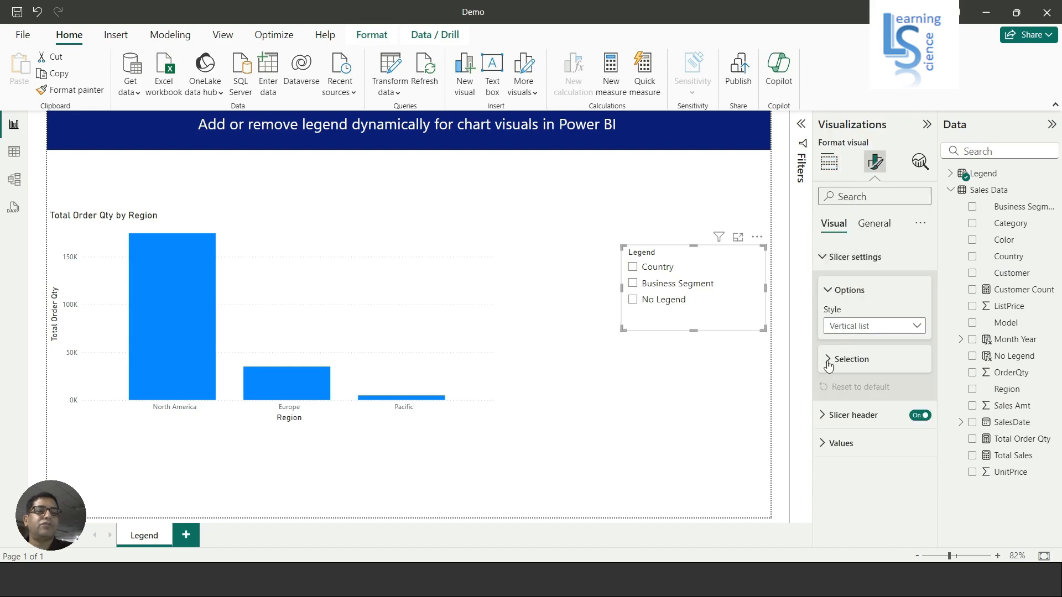
click(849, 358)
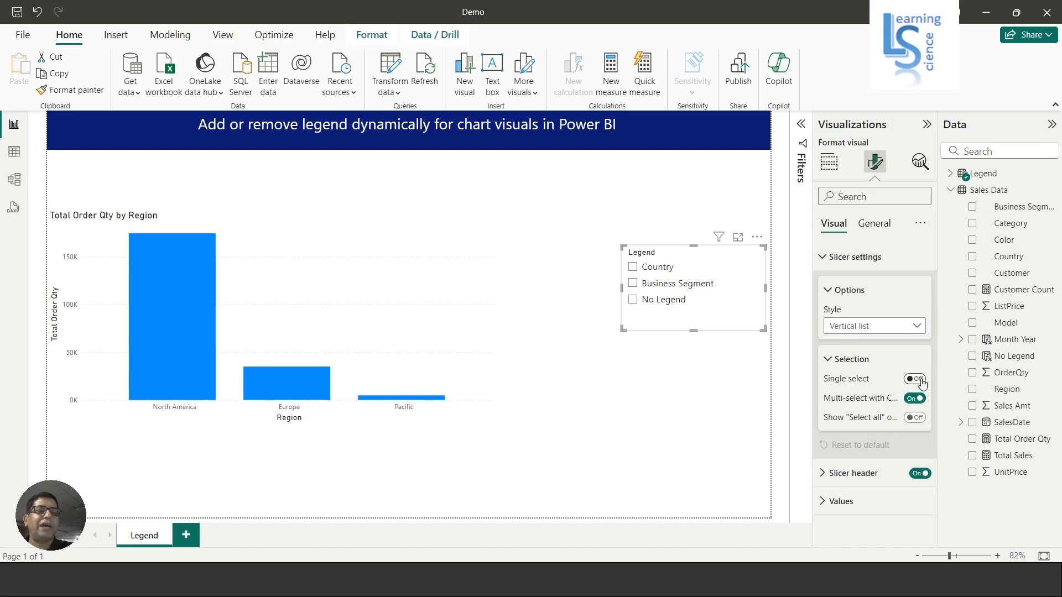
click(914, 378)
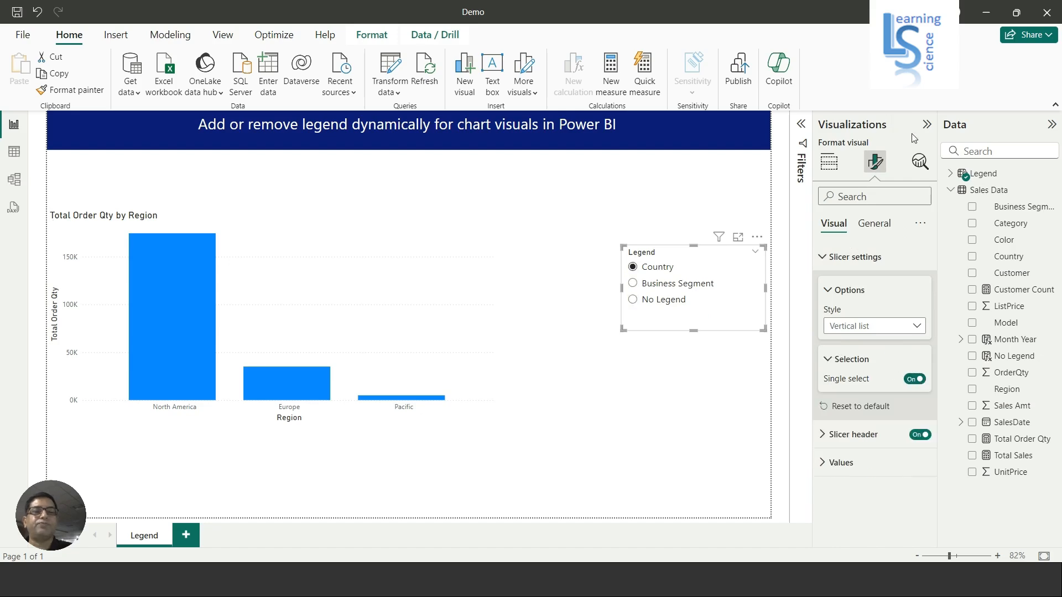
click(800, 123)
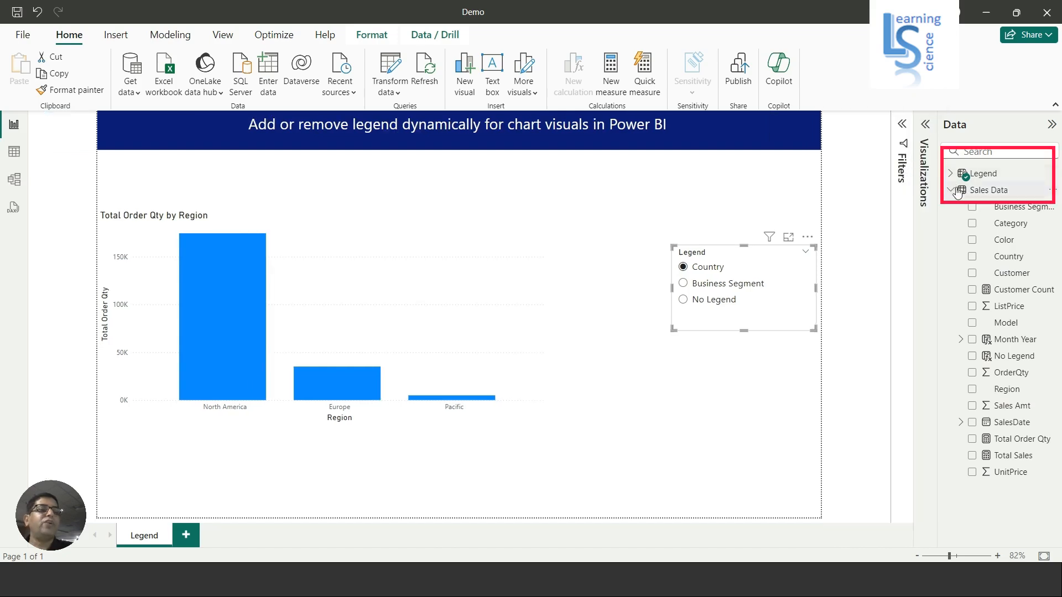
Step: Collapse Sales Data and expand the Legend table in the Data pane
click(953, 190)
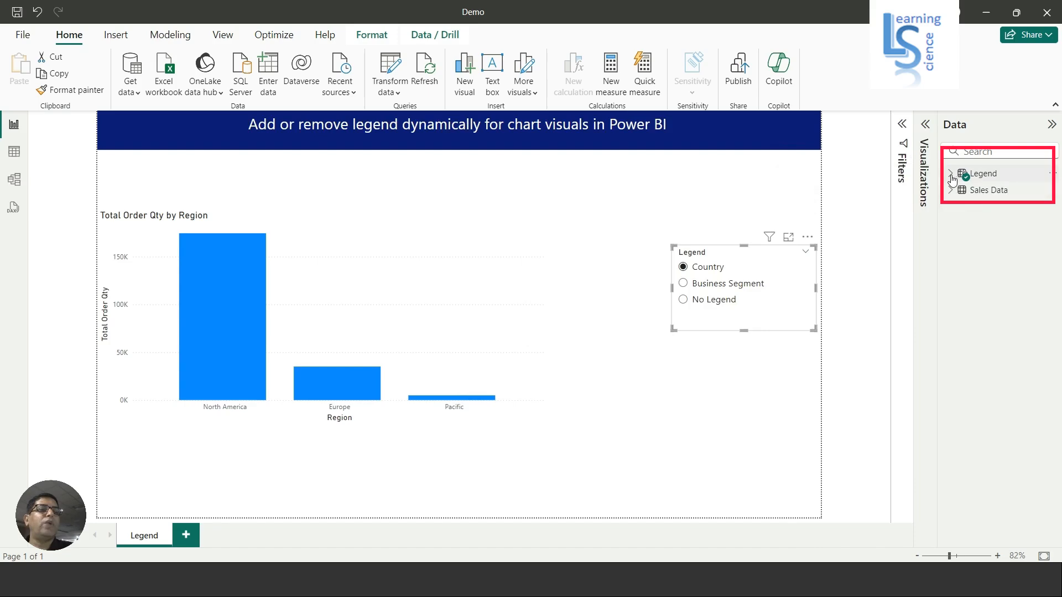
click(951, 174)
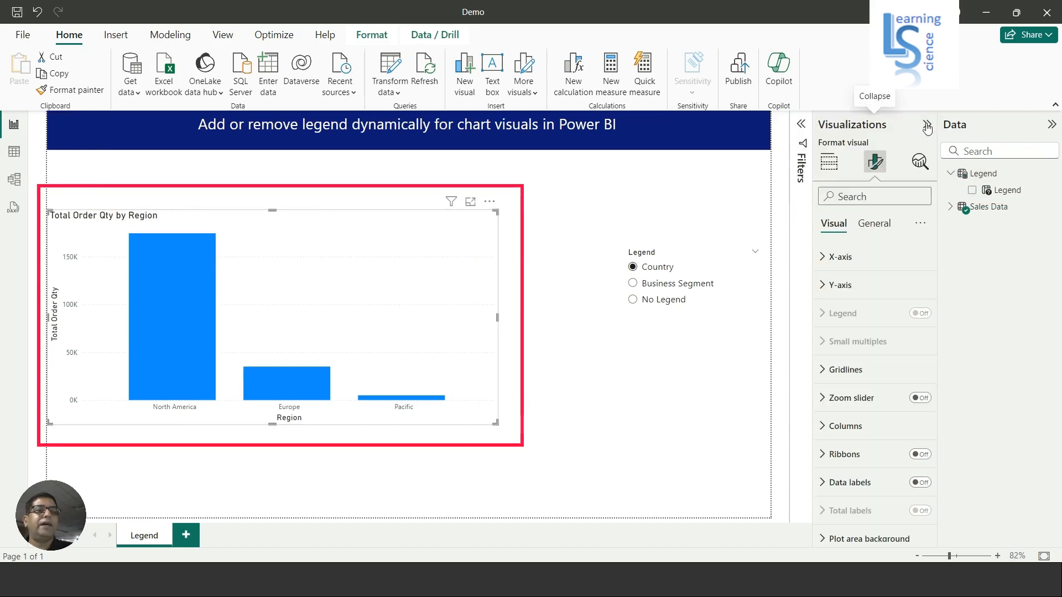
Step: Assign the Legend parameter field to the Region chart's legend
click(828, 161)
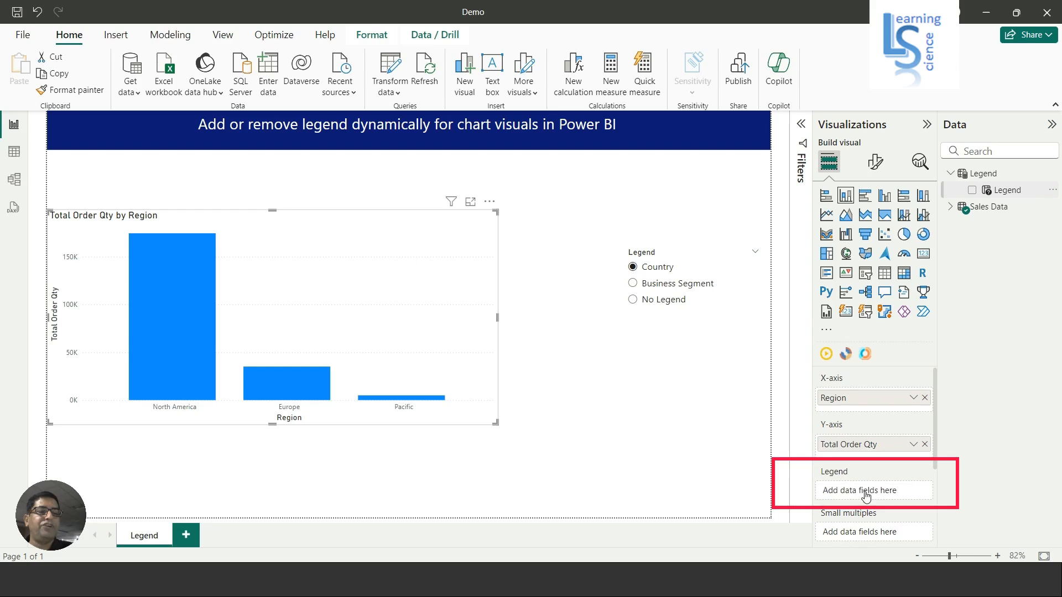
click(873, 490)
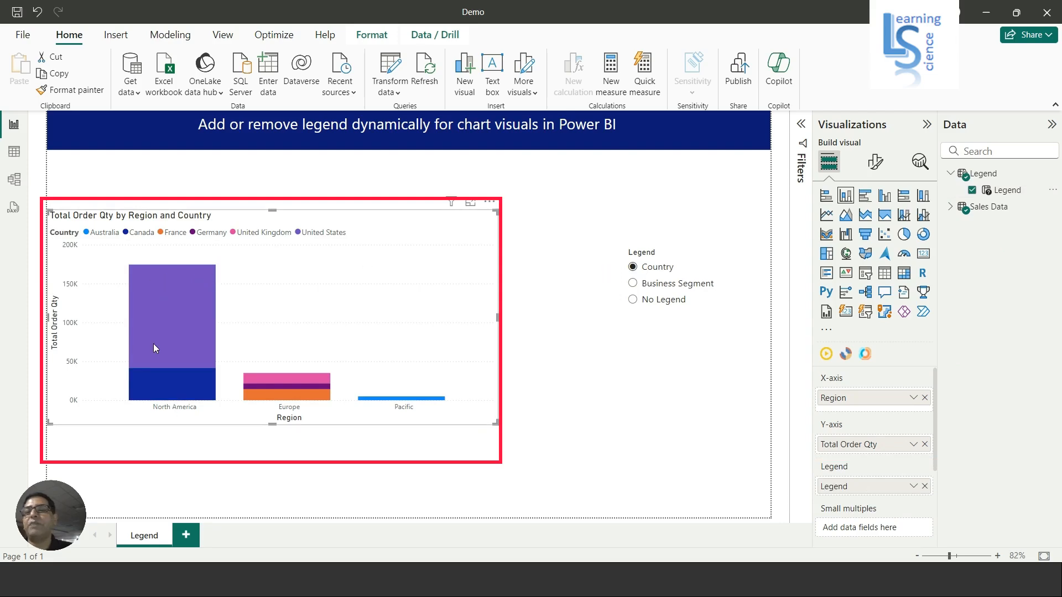
mouse_move(316, 386)
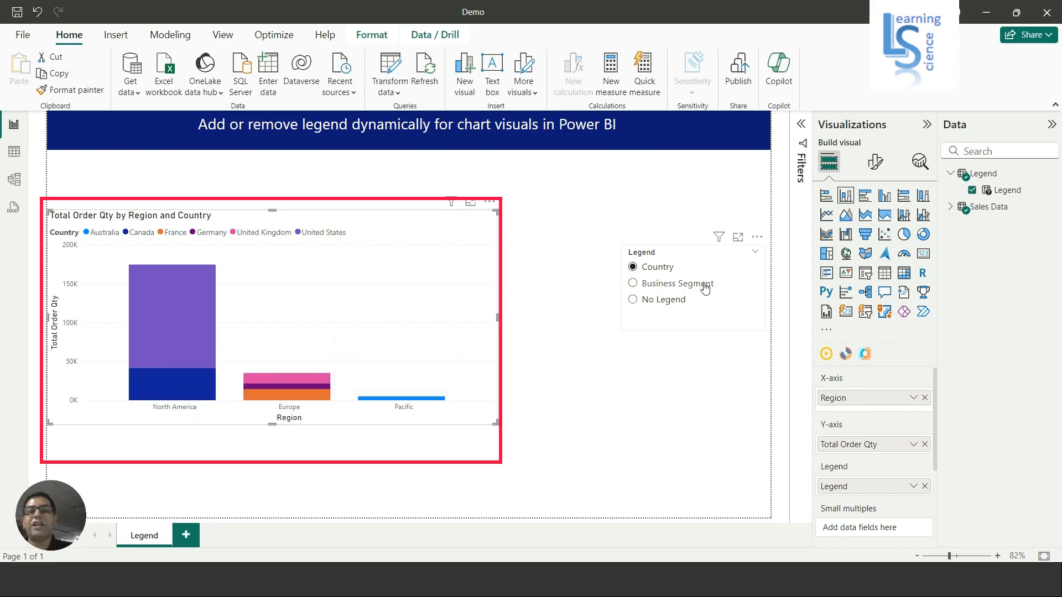
click(632, 284)
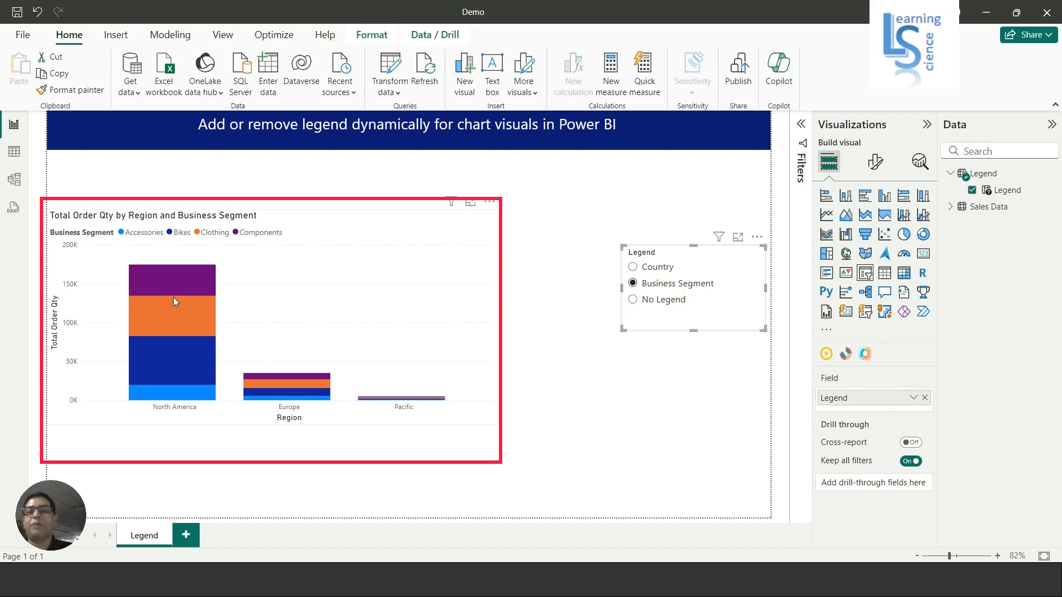
mouse_move(202, 324)
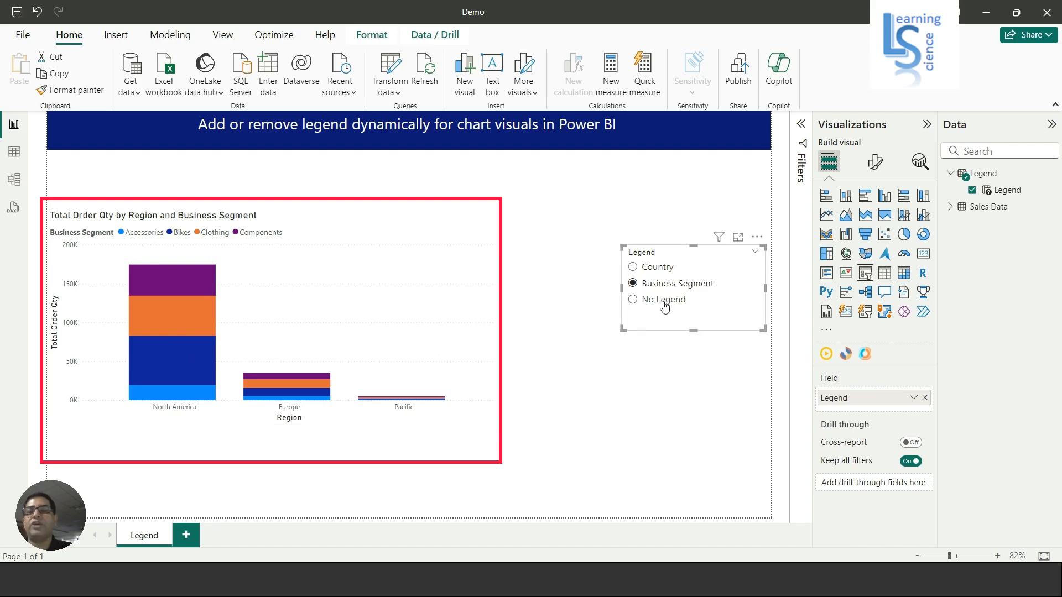
click(632, 299)
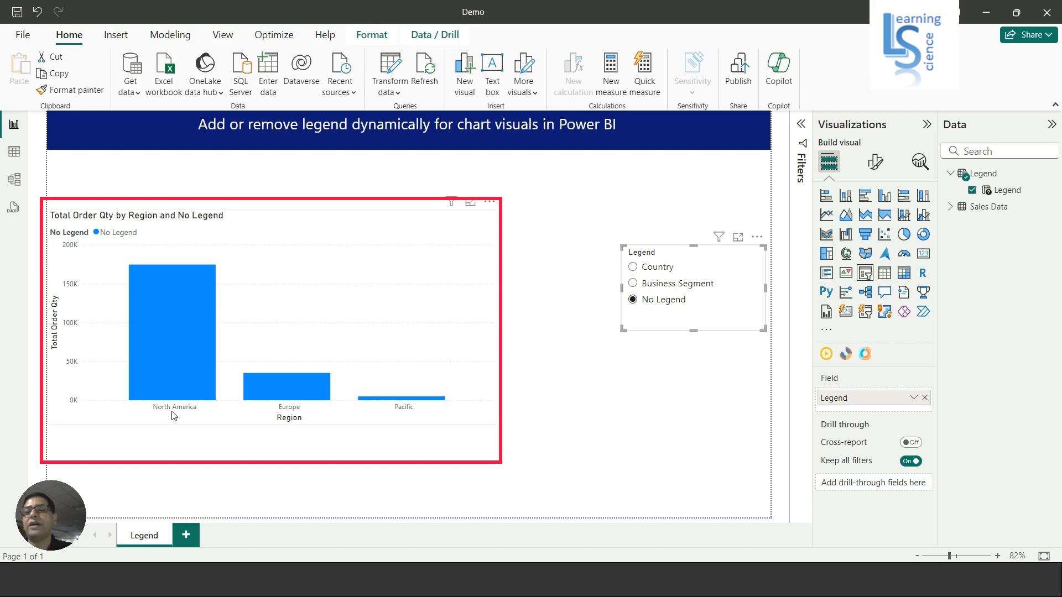
mouse_move(171, 325)
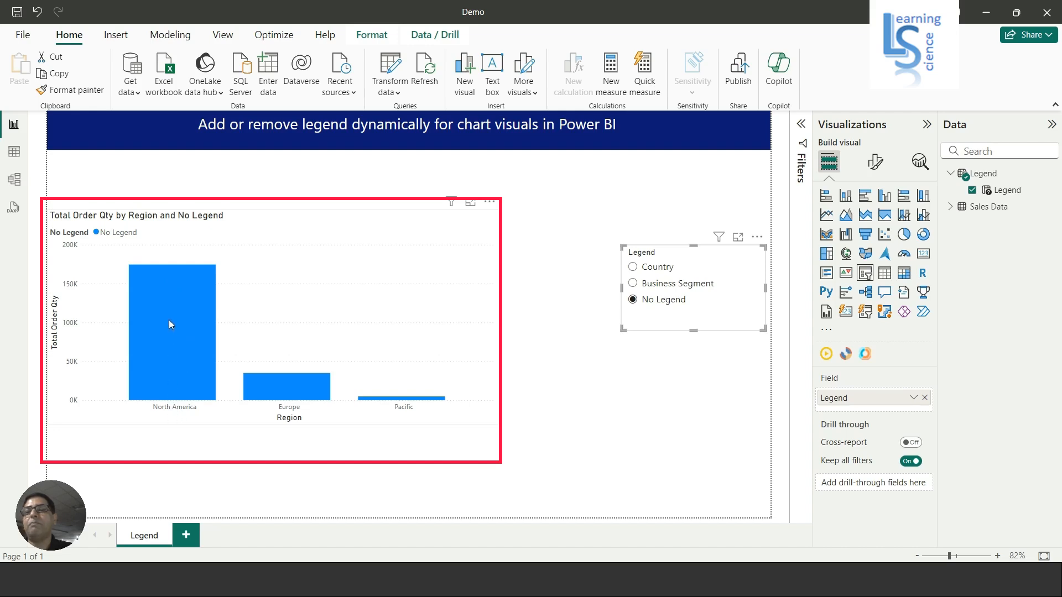
mouse_move(135, 254)
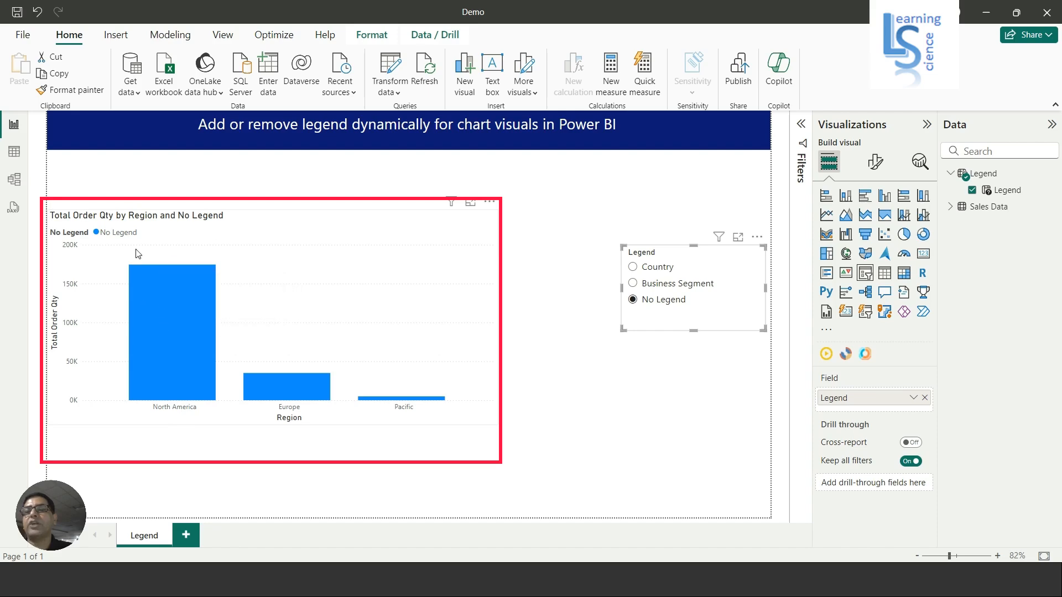
mouse_move(195, 351)
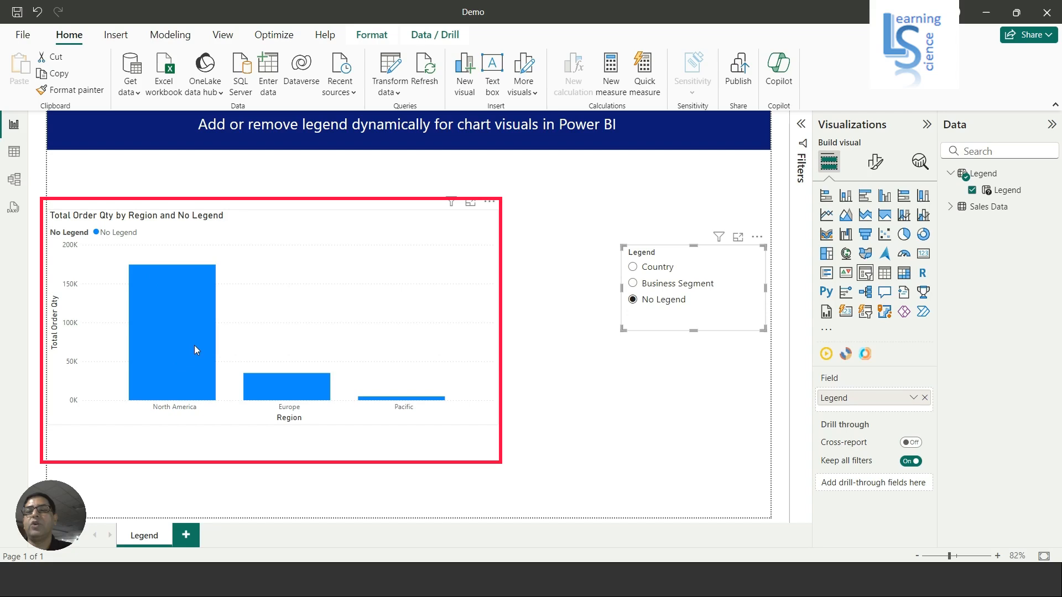
click(632, 283)
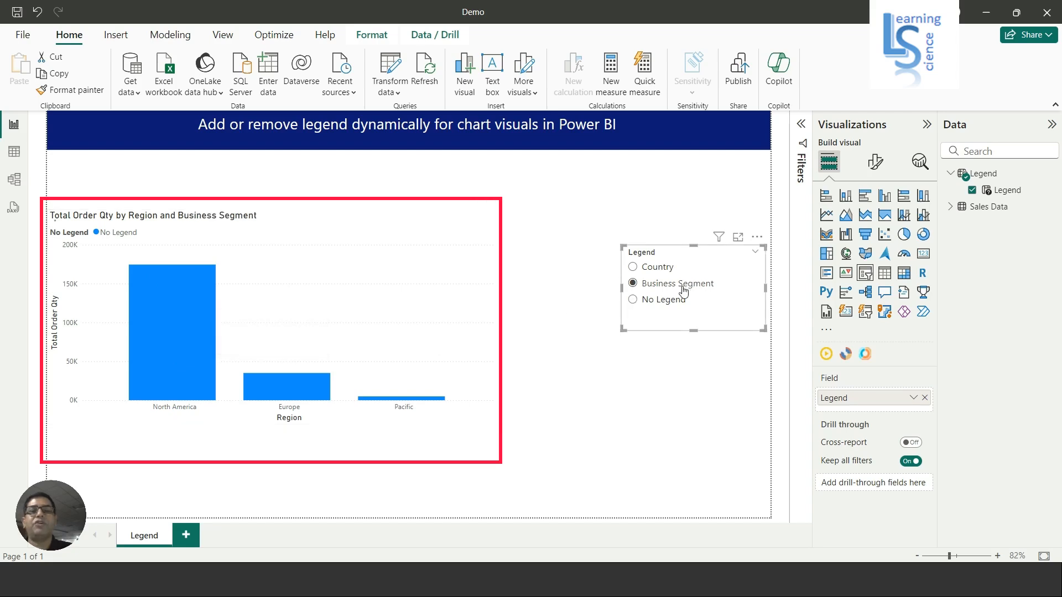
click(631, 283)
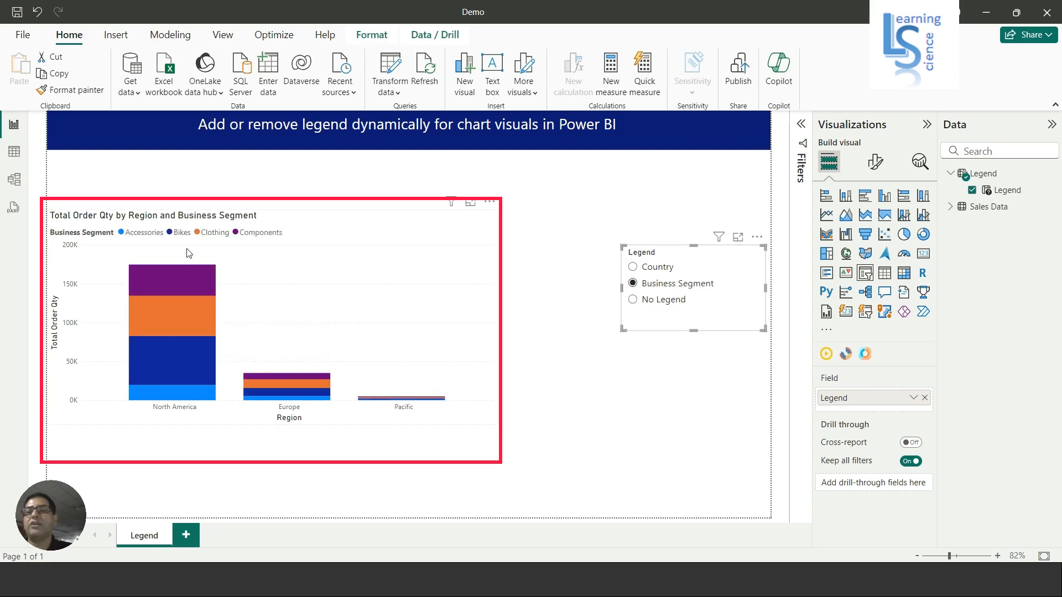
mouse_move(176, 307)
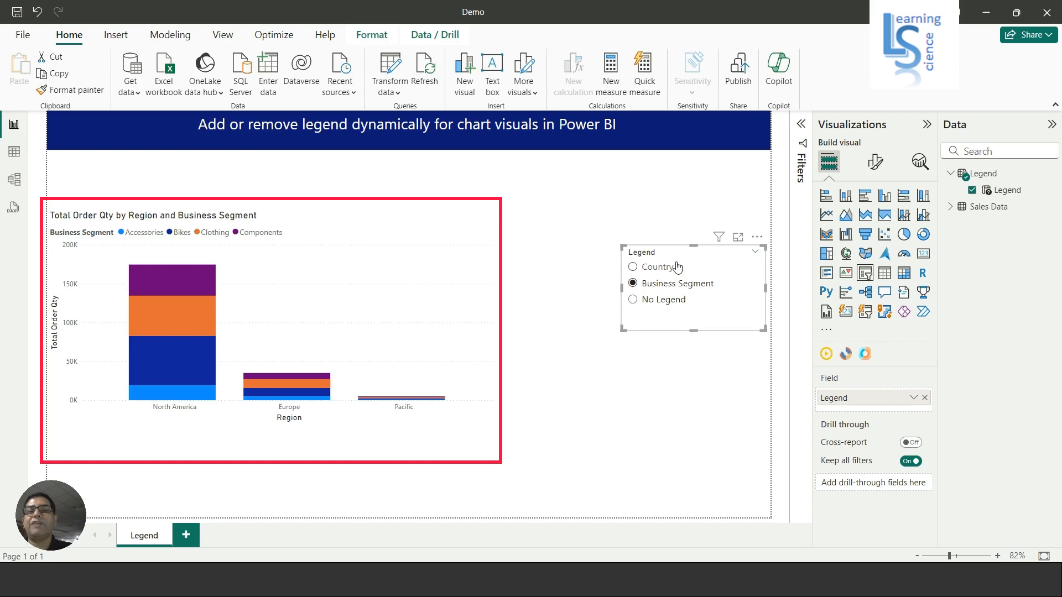
click(632, 266)
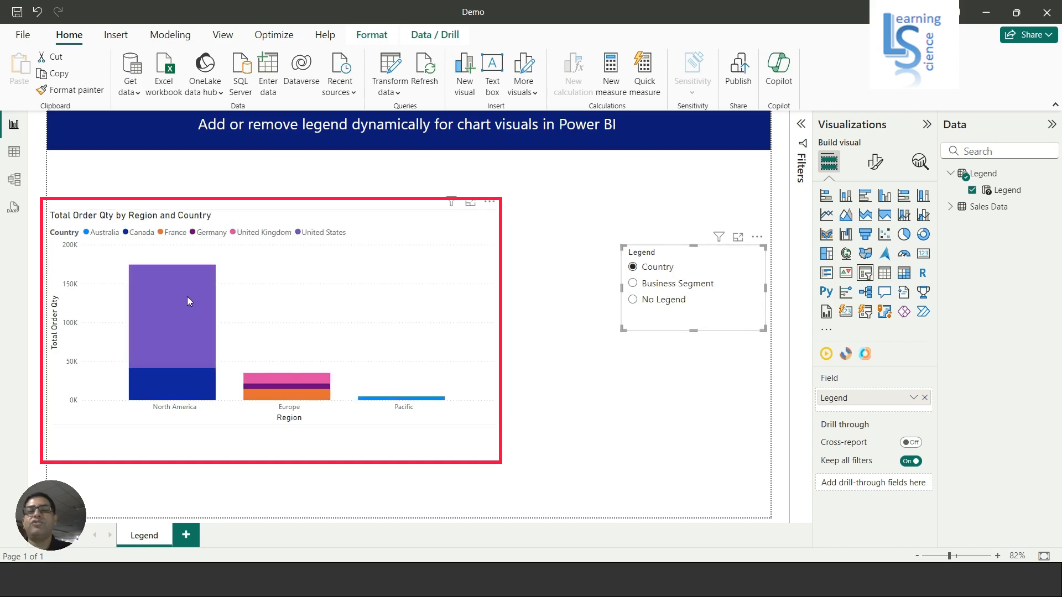
mouse_move(176, 296)
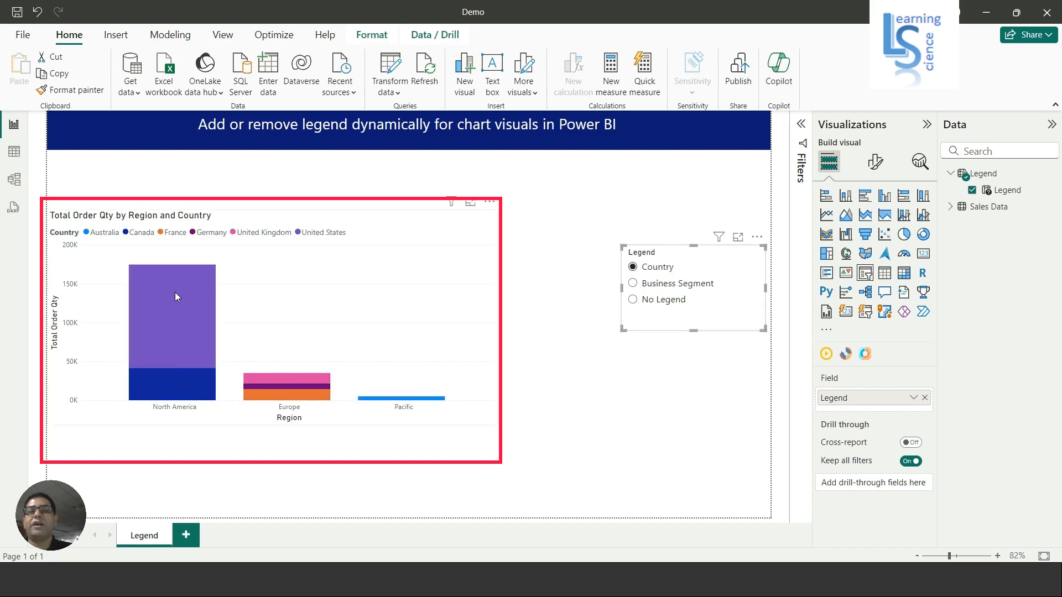
mouse_move(174, 296)
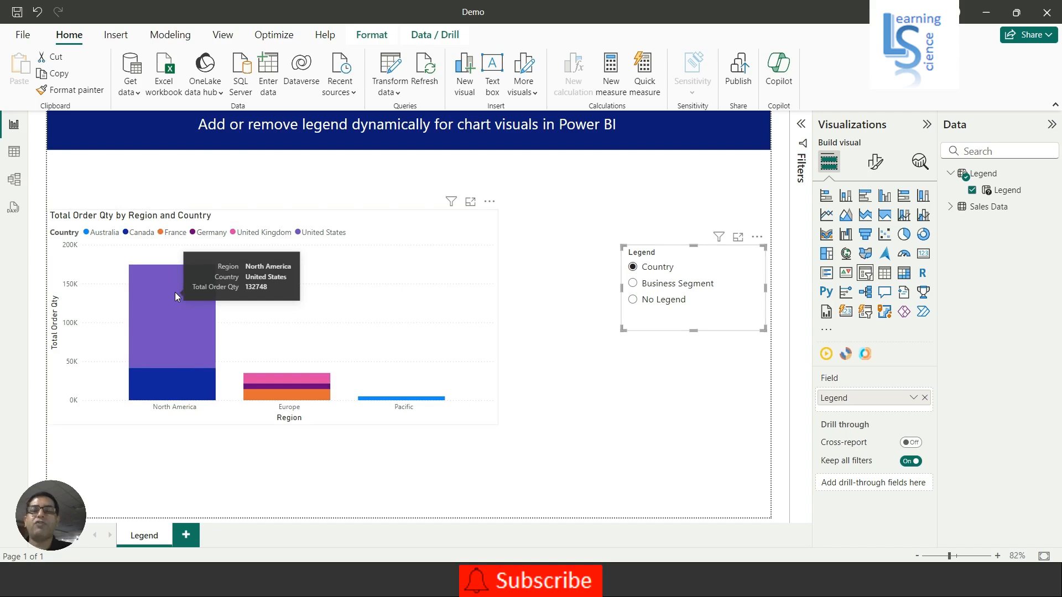